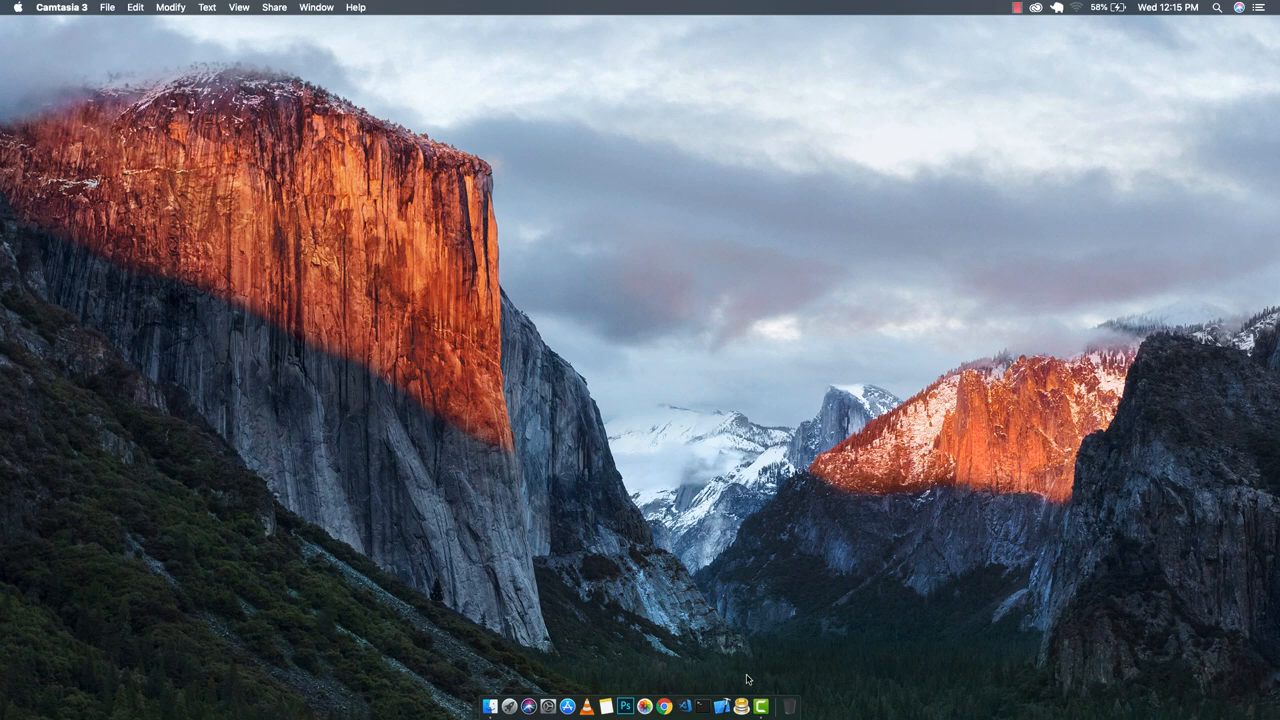
mouse_move(762, 706)
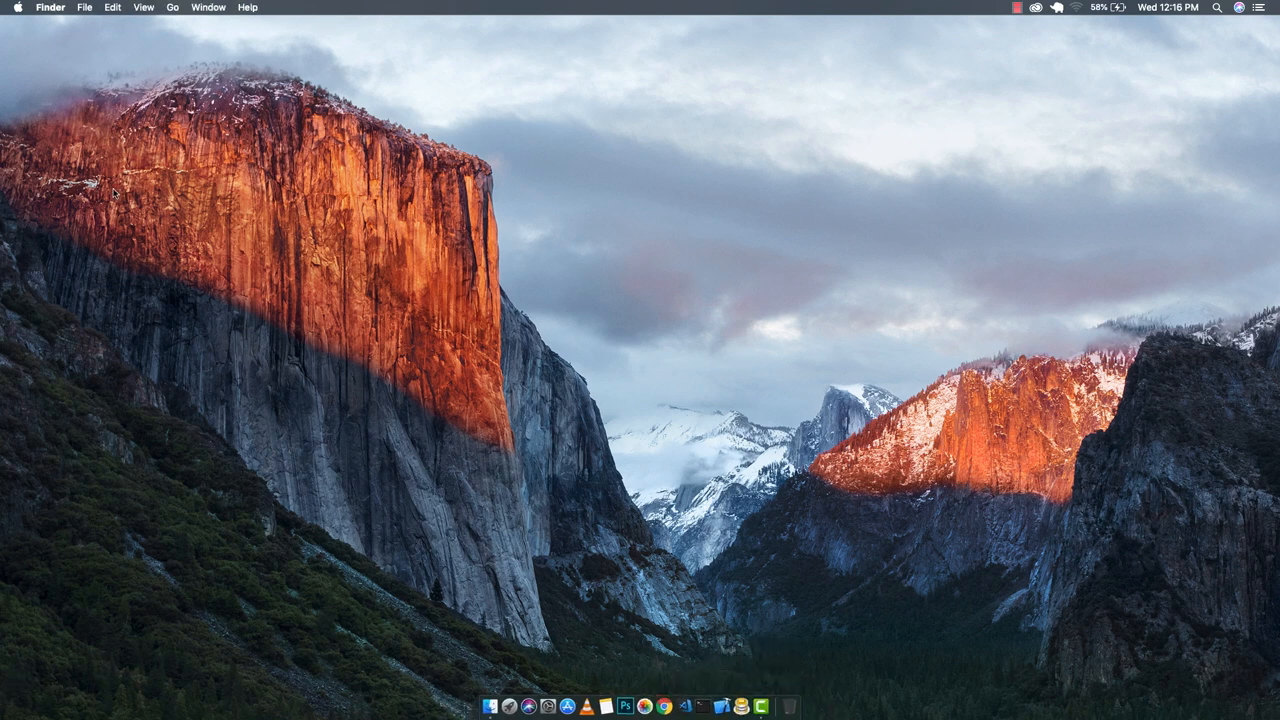
mouse_move(548, 588)
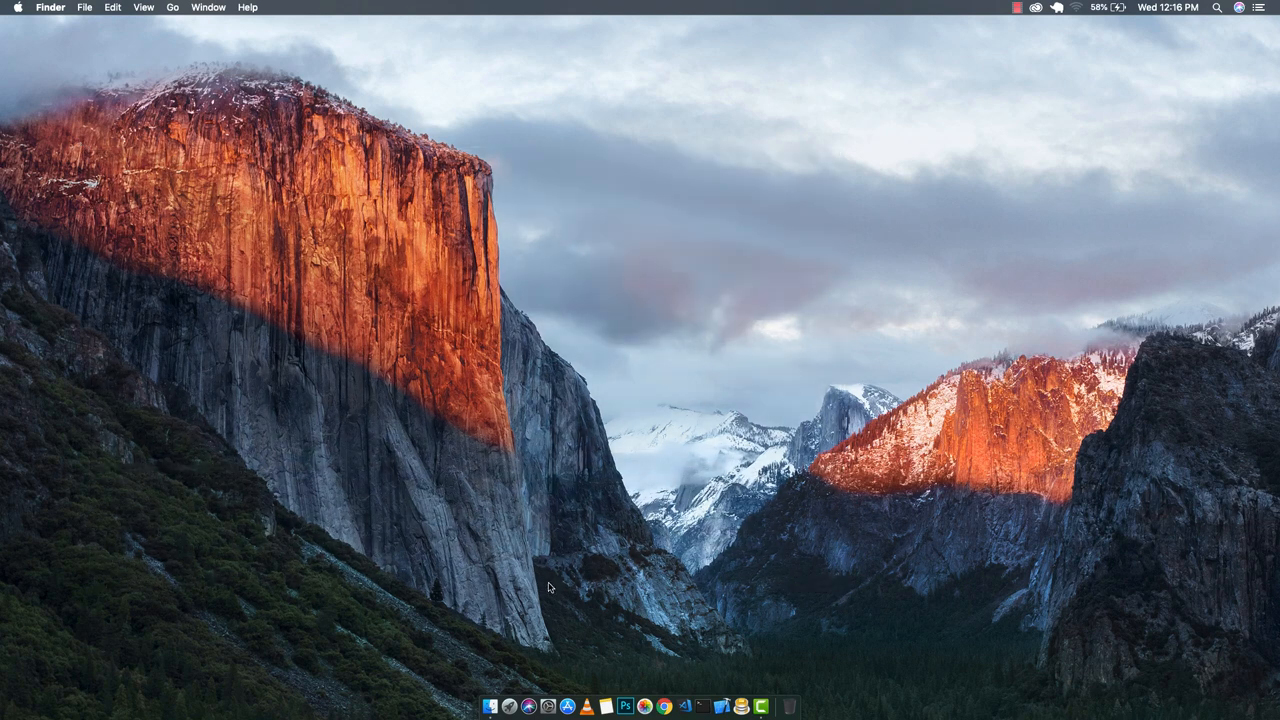
mouse_move(584, 538)
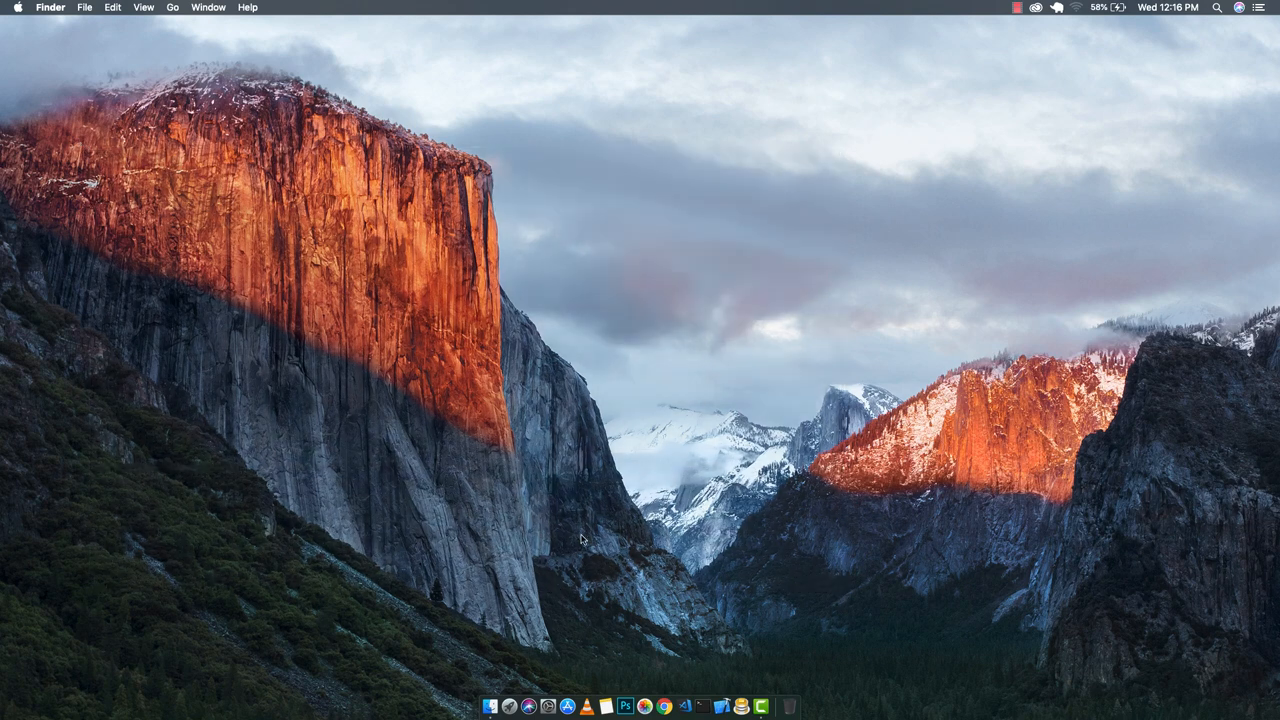
mouse_move(538, 536)
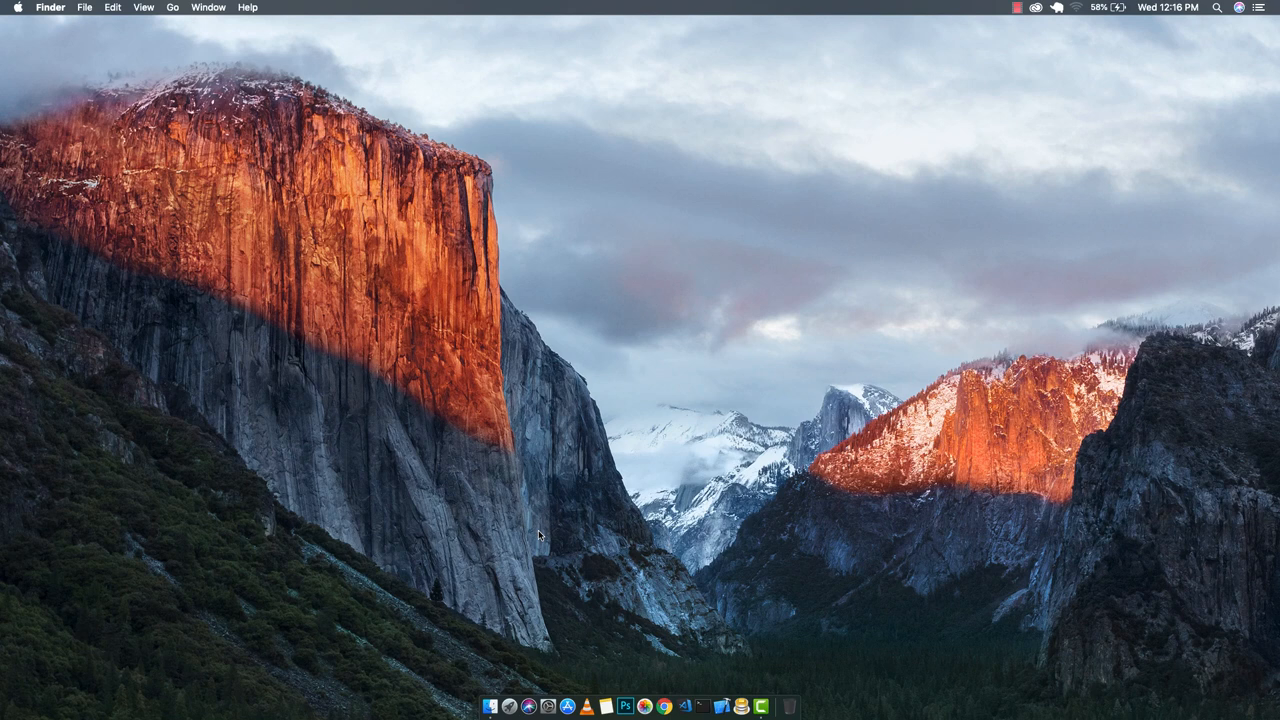
mouse_move(4, 688)
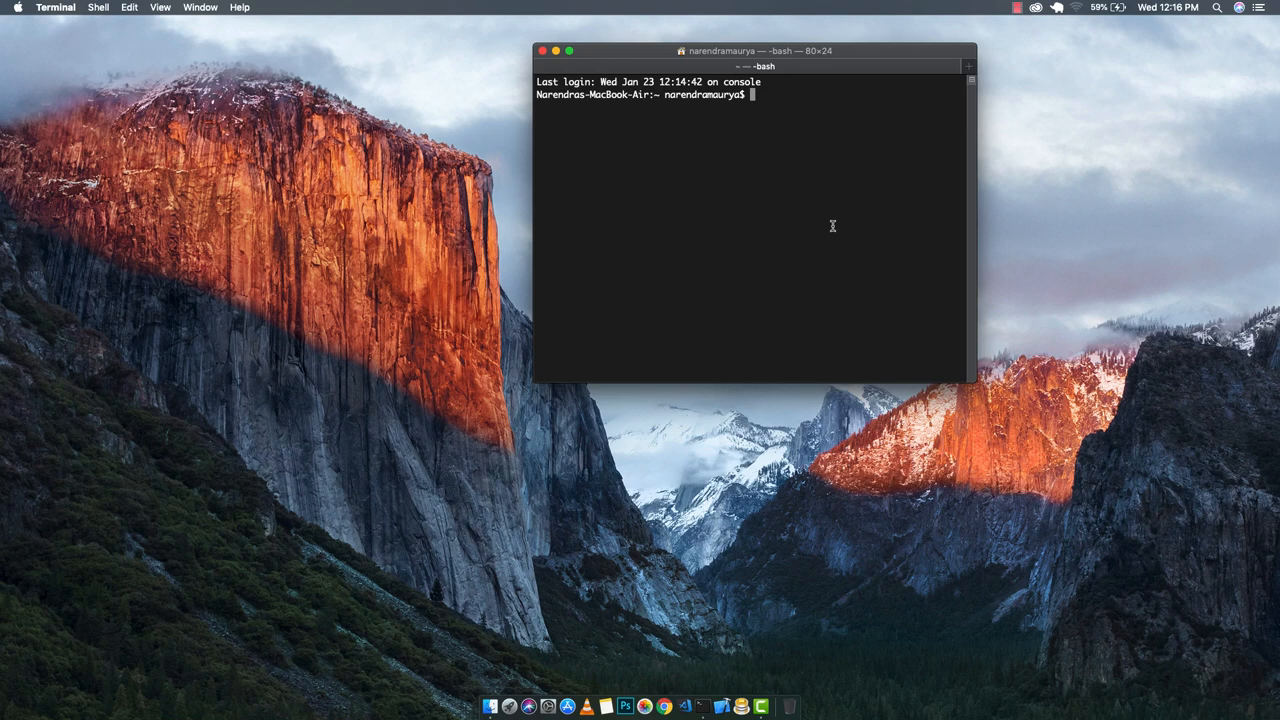
- Navigate into DevProjects/nodejs_api and launch the folder in VS Code with code
text(cd)
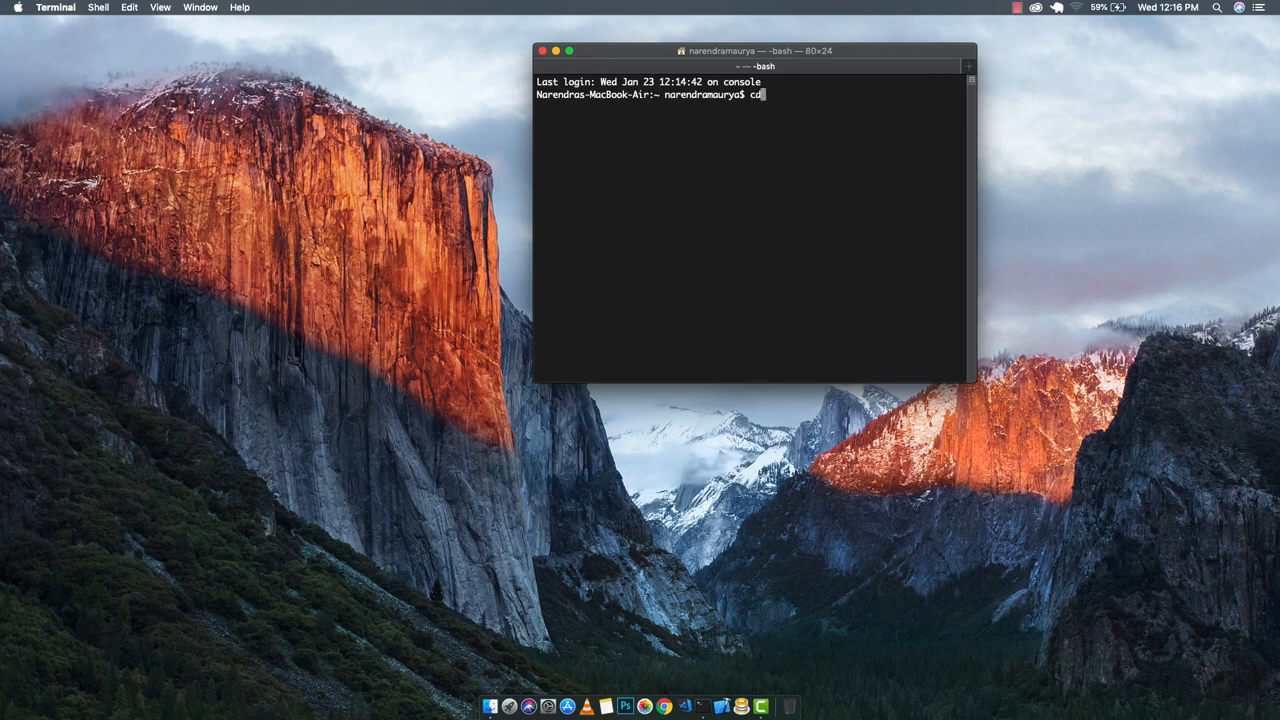
text(DevProject)
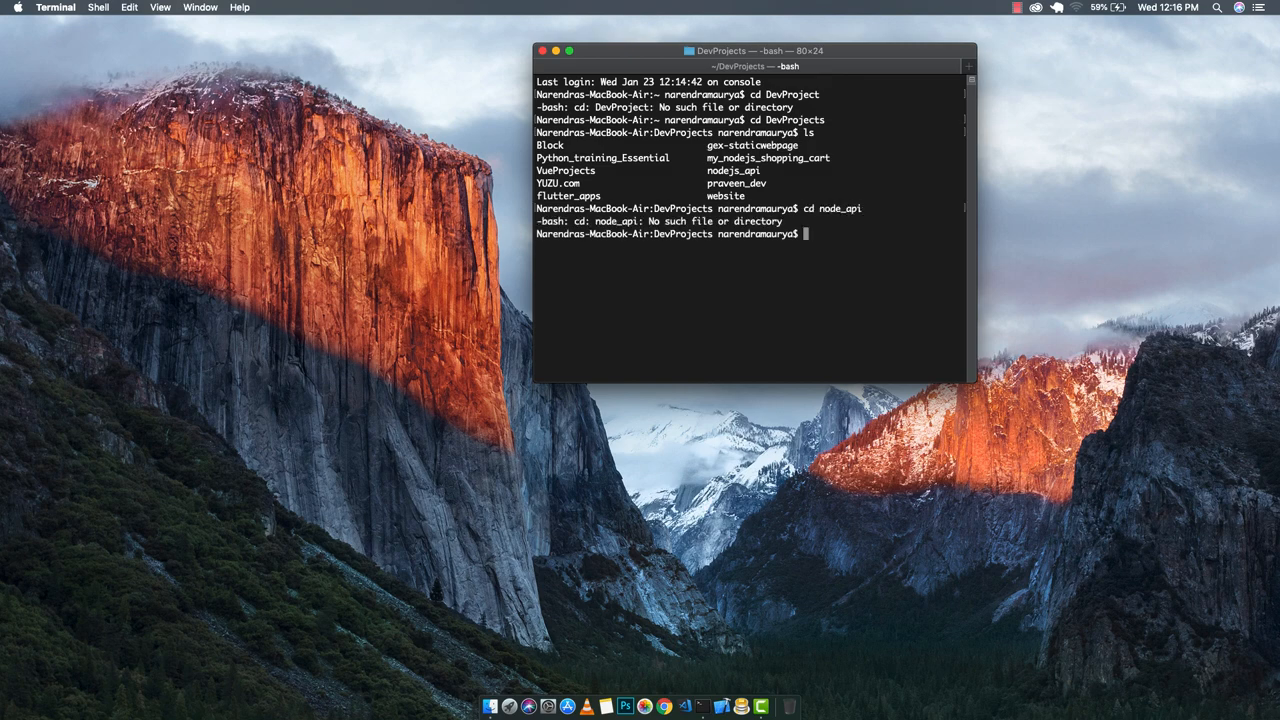
text(cd node_api)
text(ls)
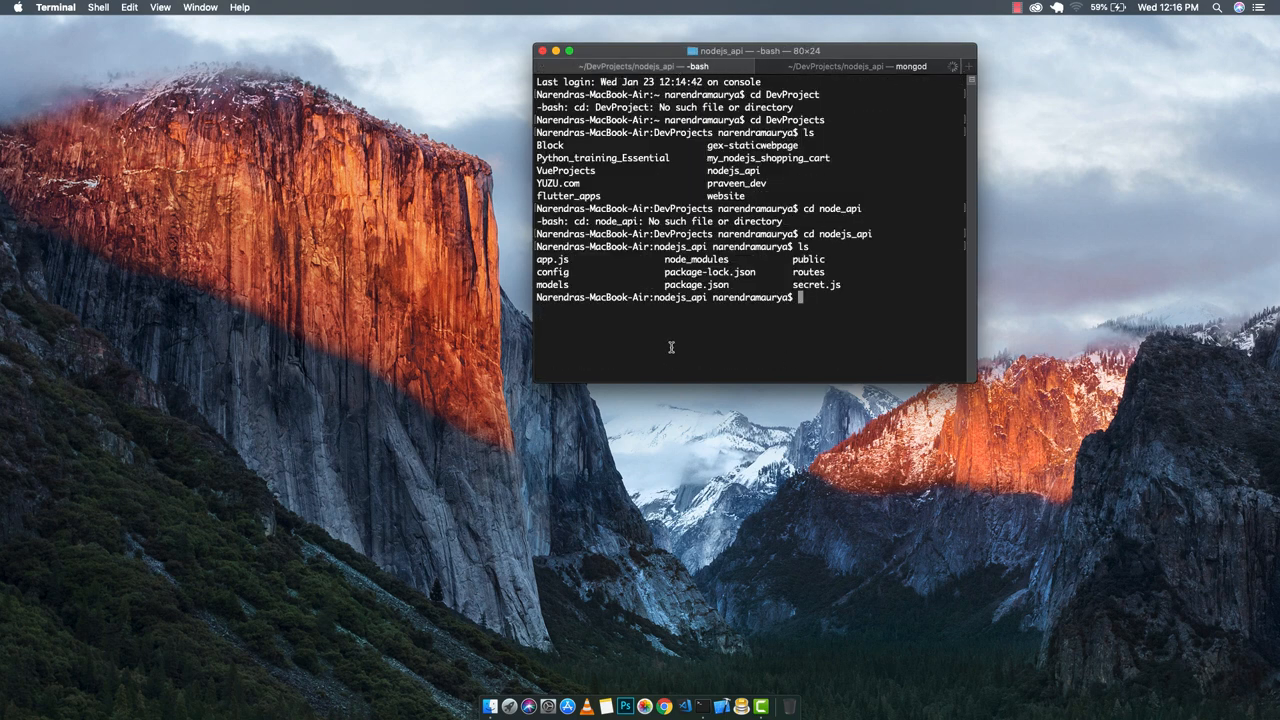
text(code .)
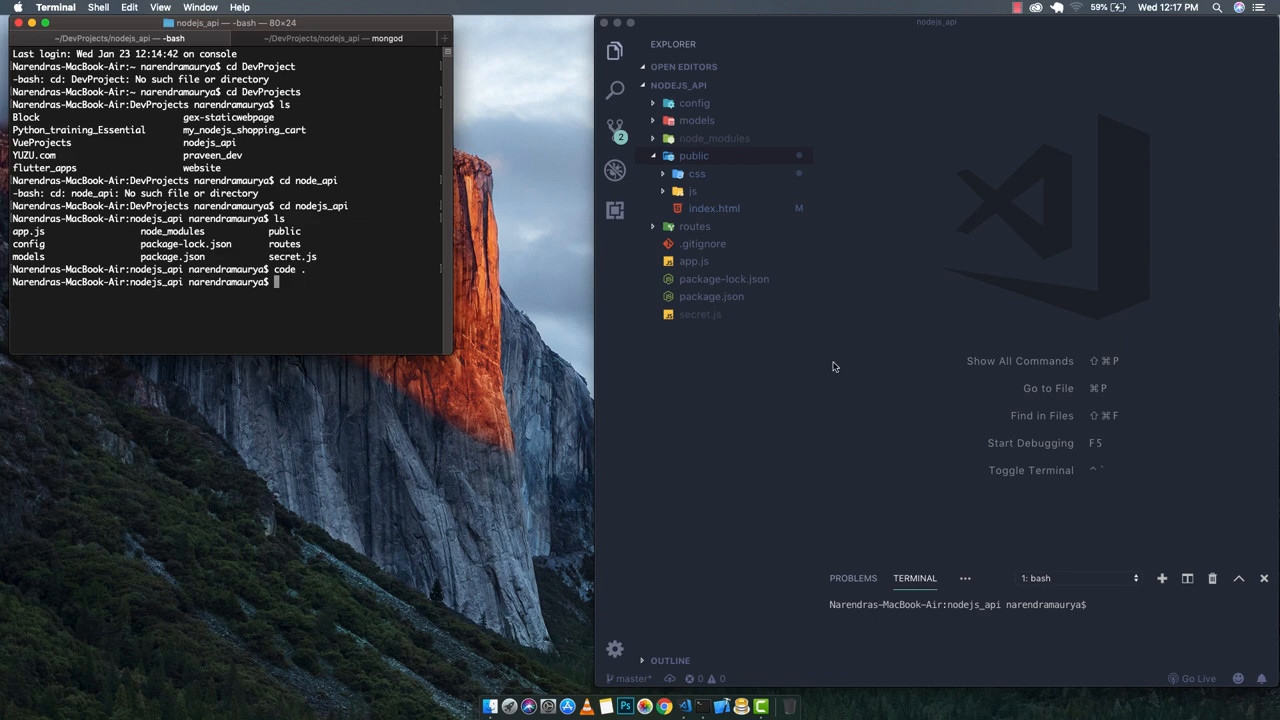
- Start the API server with nodemon on port 5000 with the database connected
text(npo)
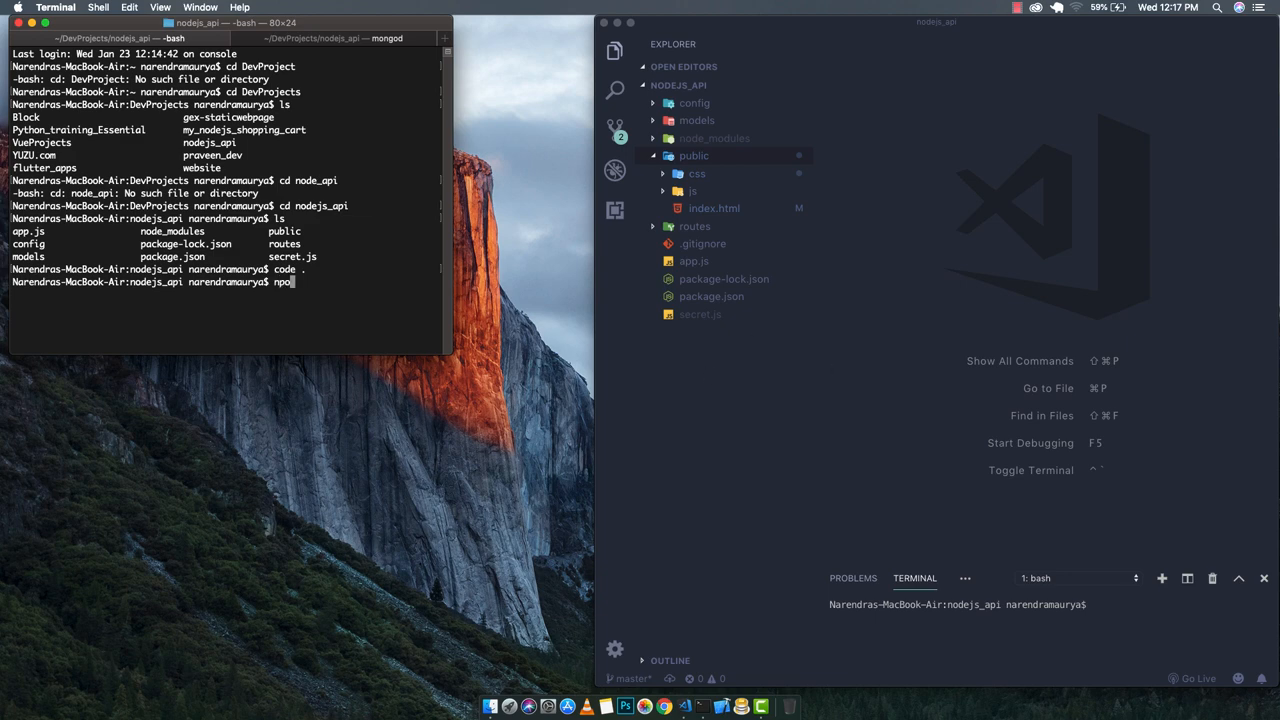
text(nodemon)
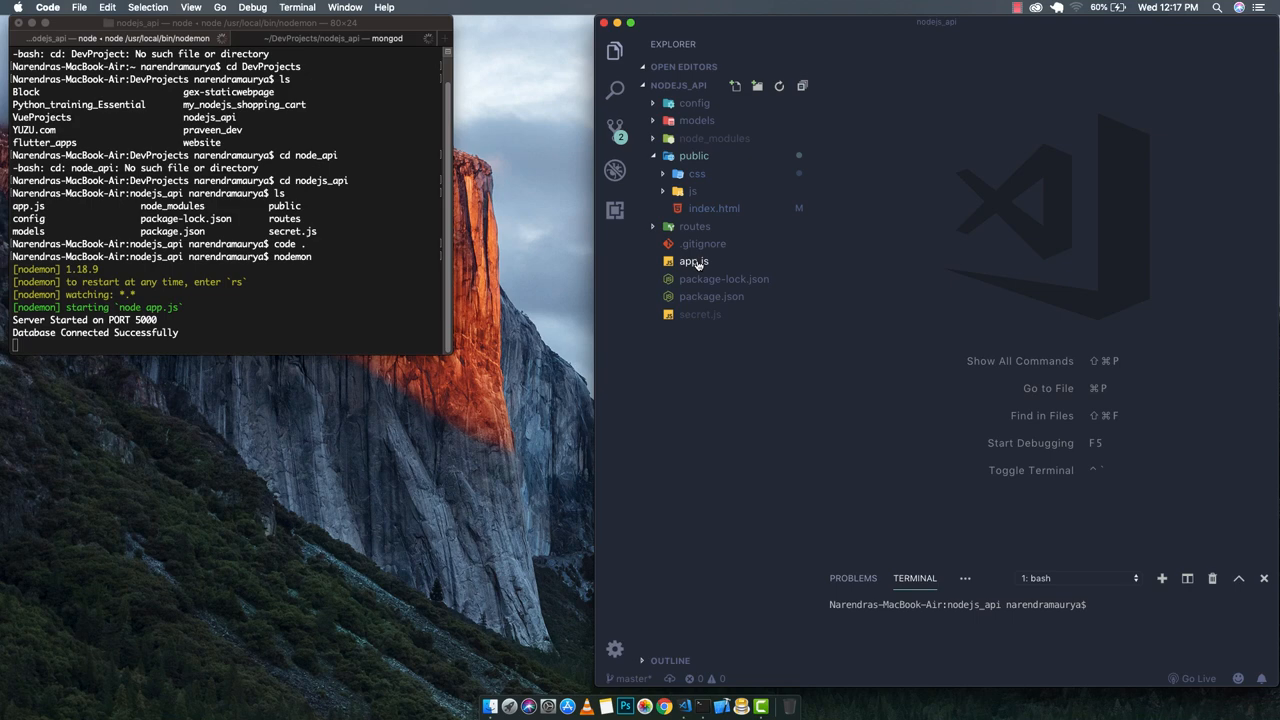
- Review app.js in the editor down to the PORT definition
click(694, 260)
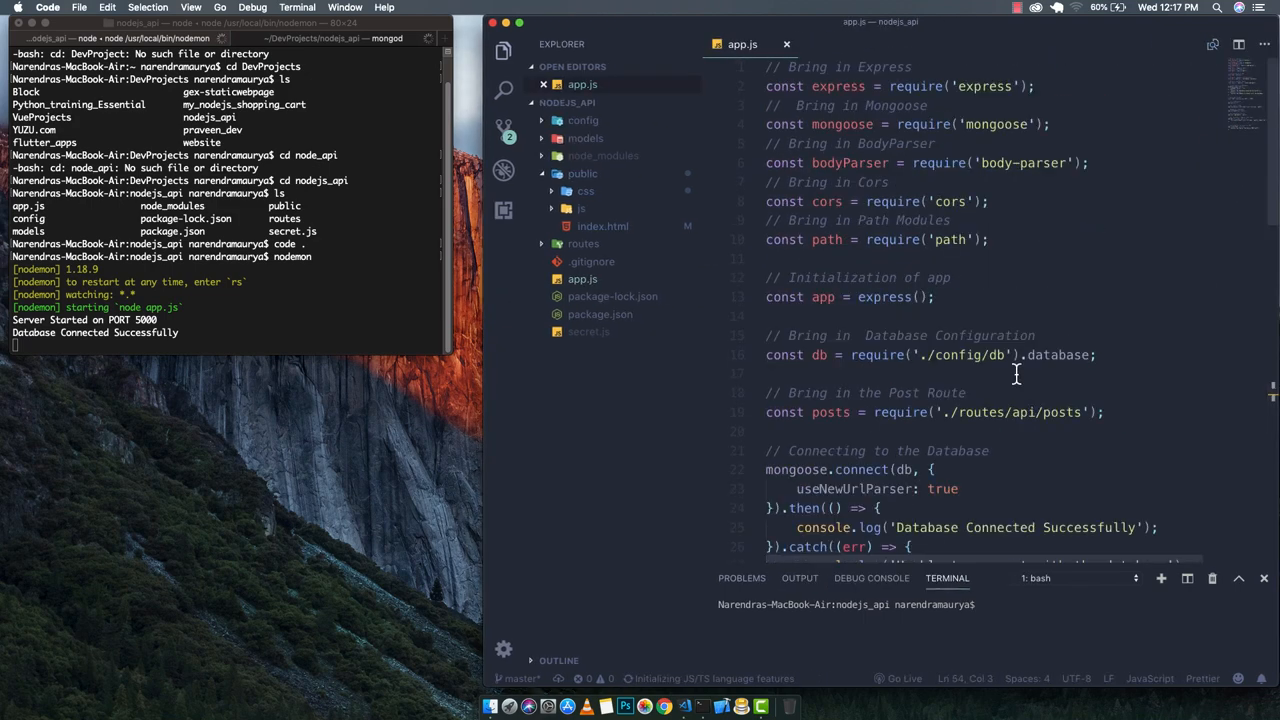
scroll(down, 3)
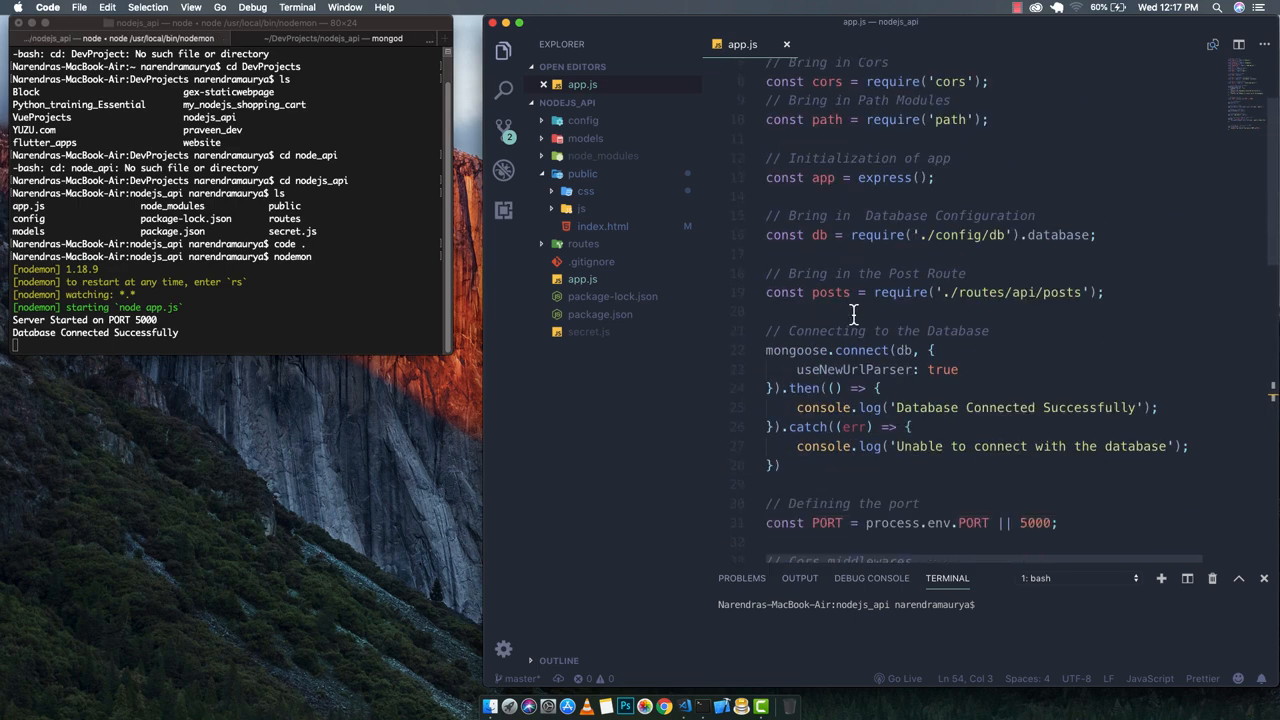
scroll(down, 3)
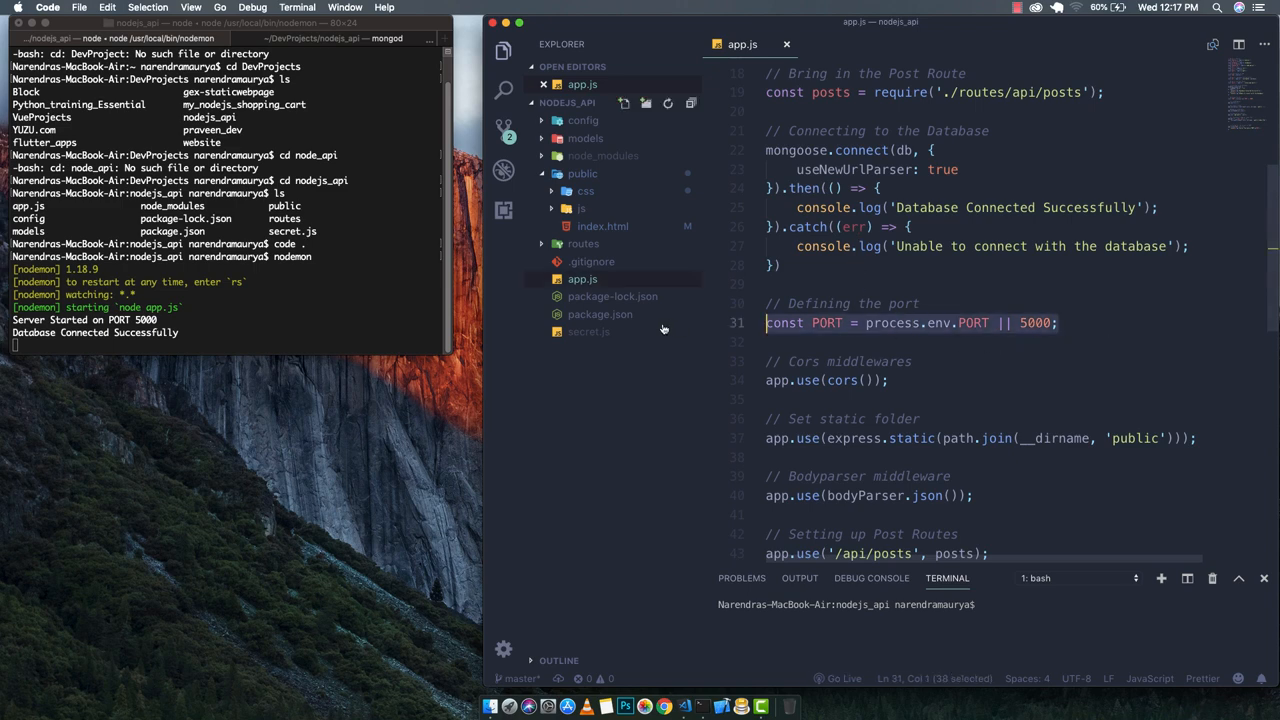
click(888, 380)
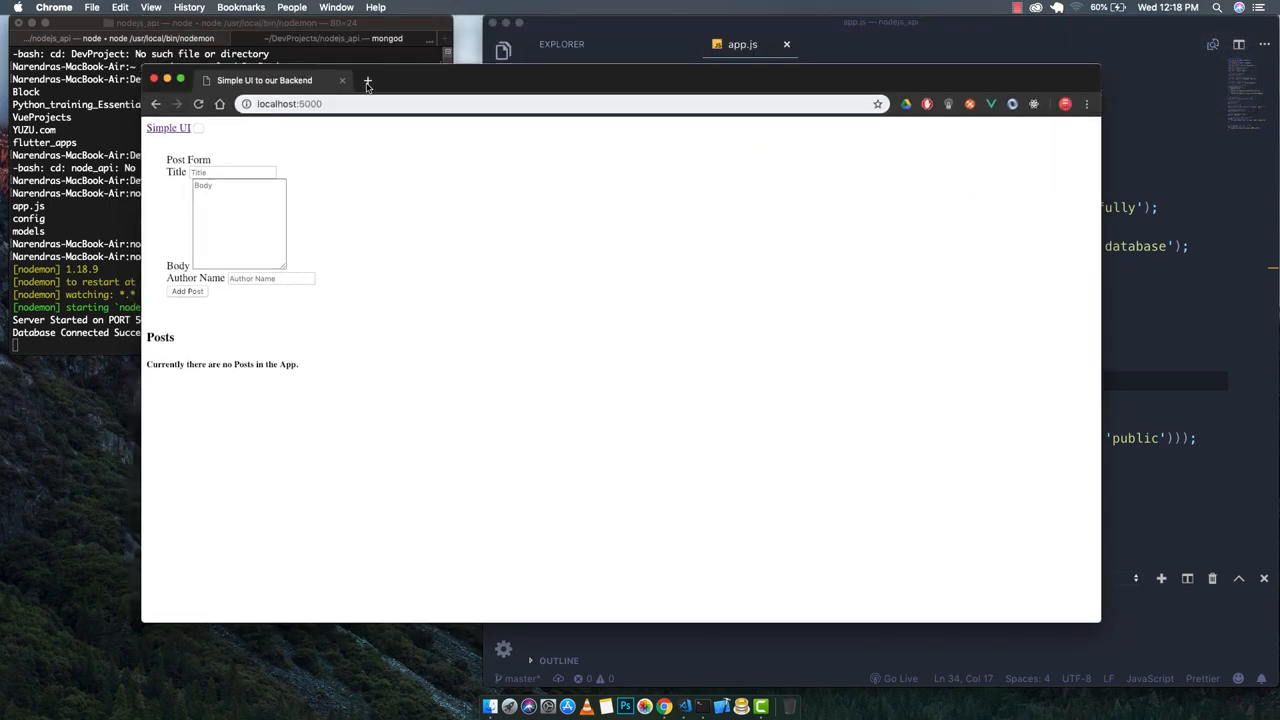
mouse_move(920, 40)
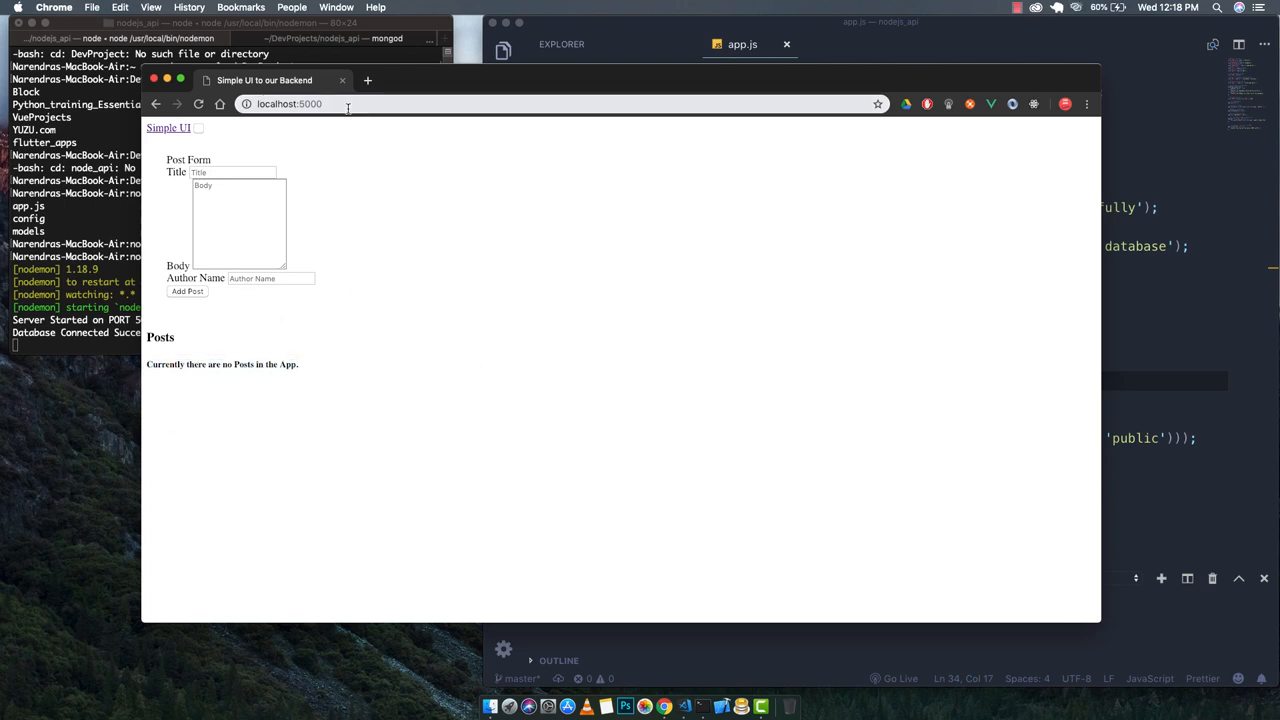
- Reload localhost:5000 to show the styled Post Form and empty Posts list
click(288, 104)
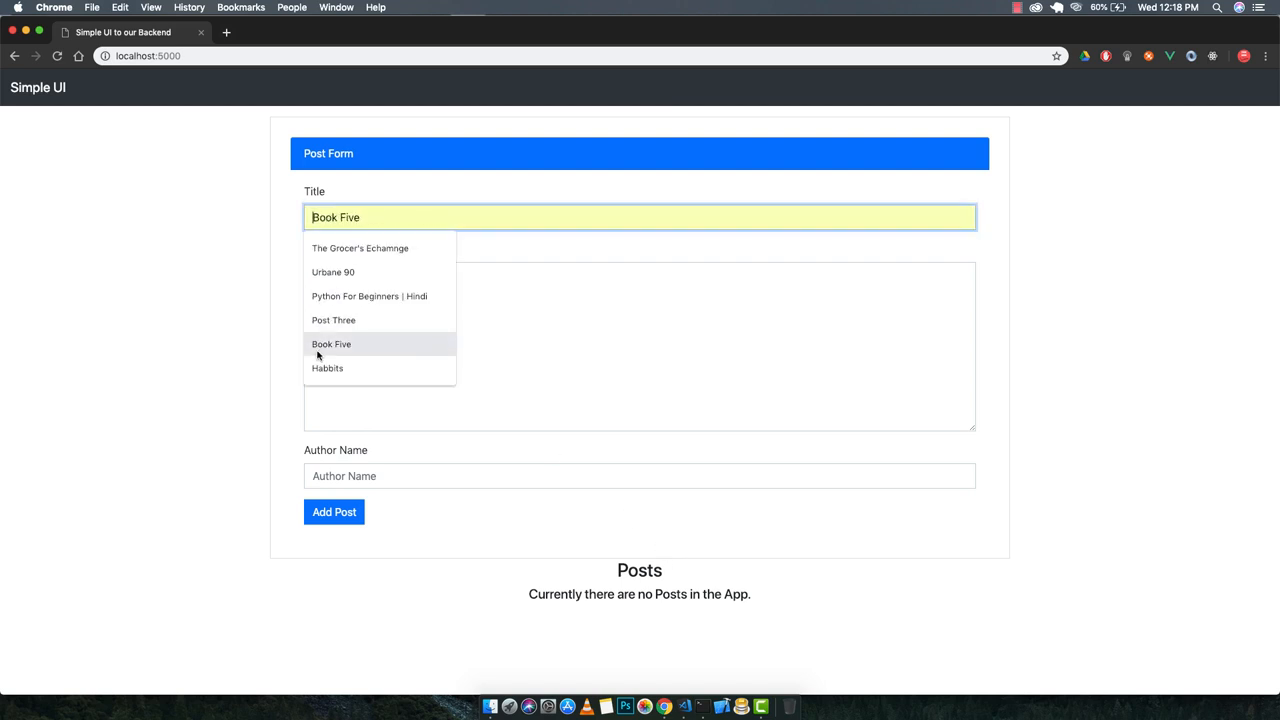
- Fill the Title with 'Post One' and the Body with 'This is the body of the Post One'
click(360, 248)
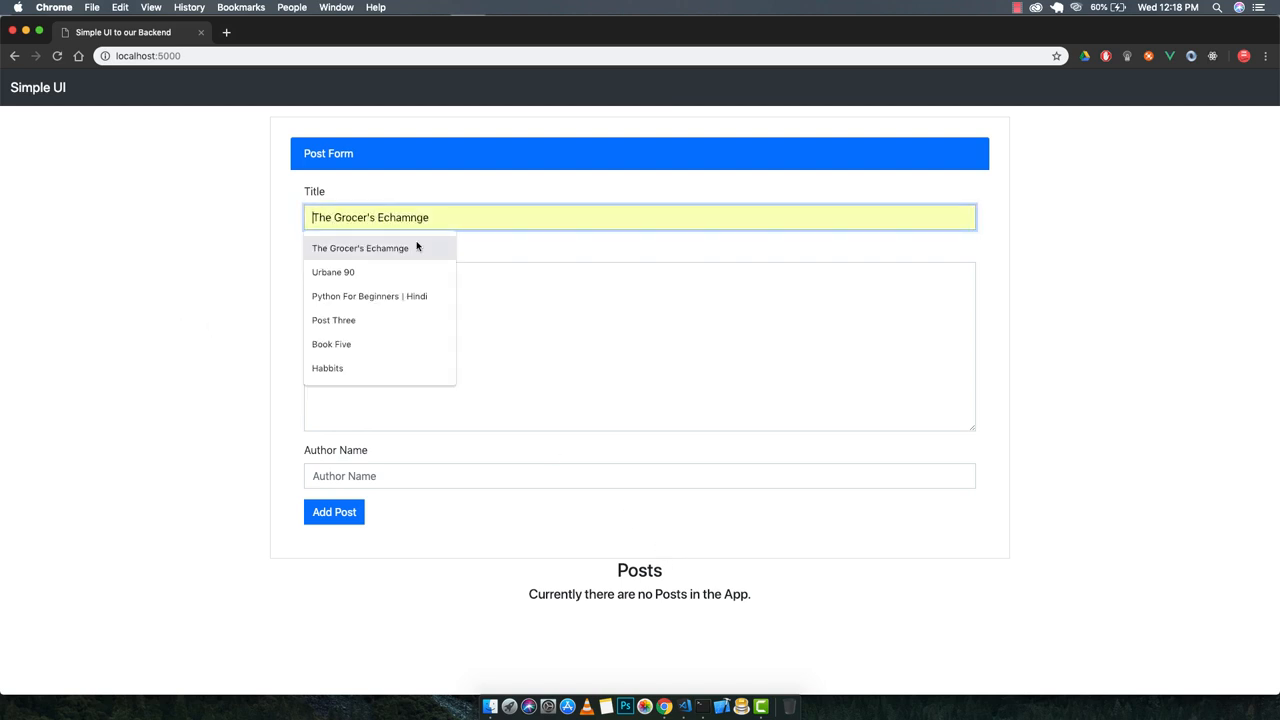
text(P)
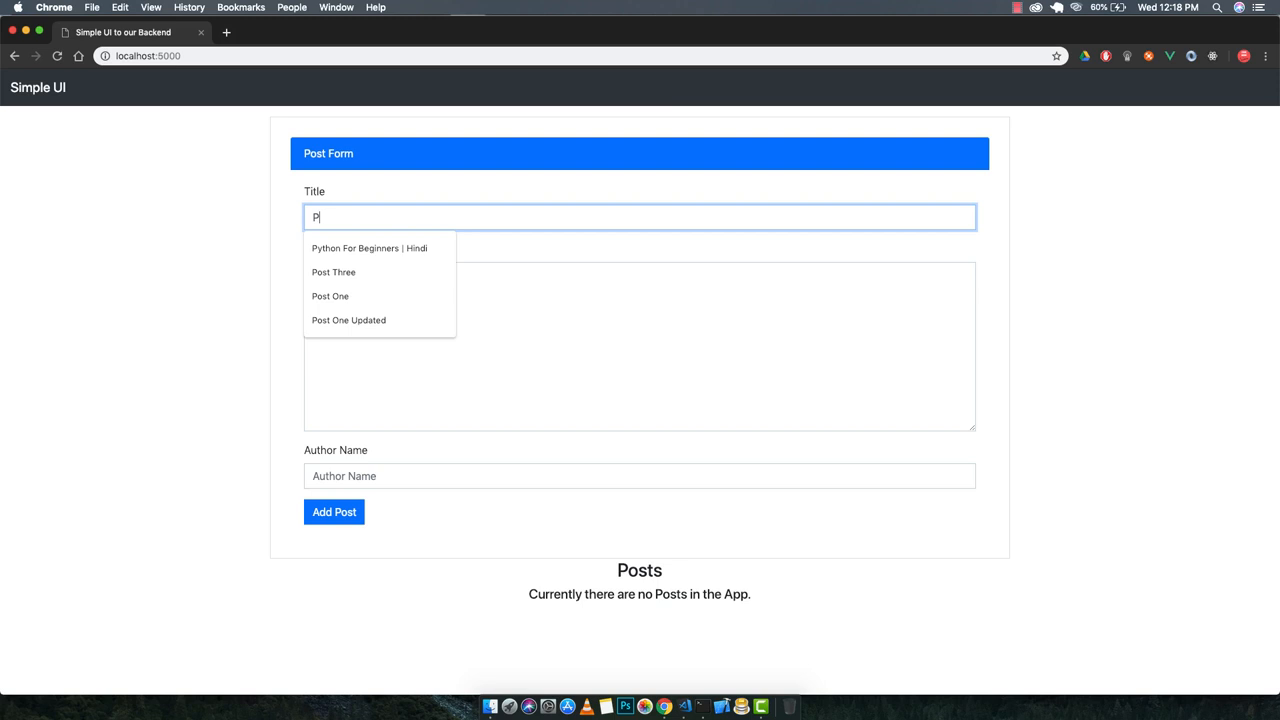
text(ost Pone)
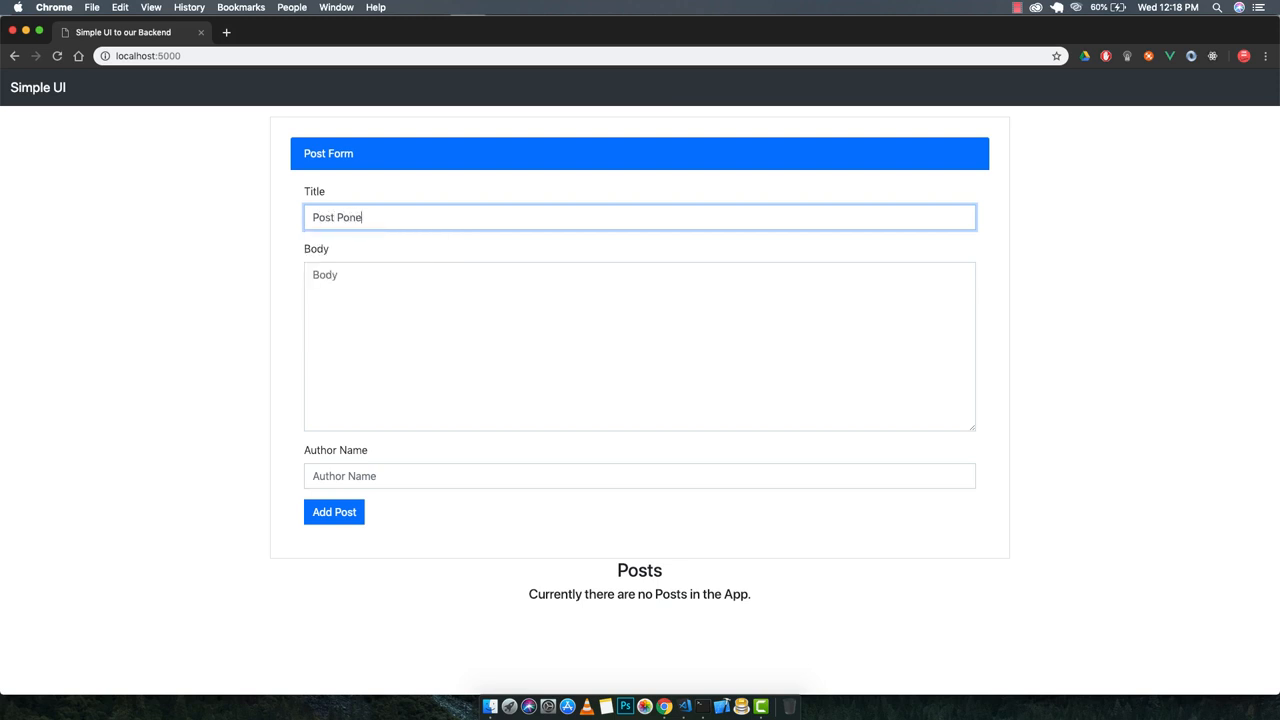
double_click(348, 216)
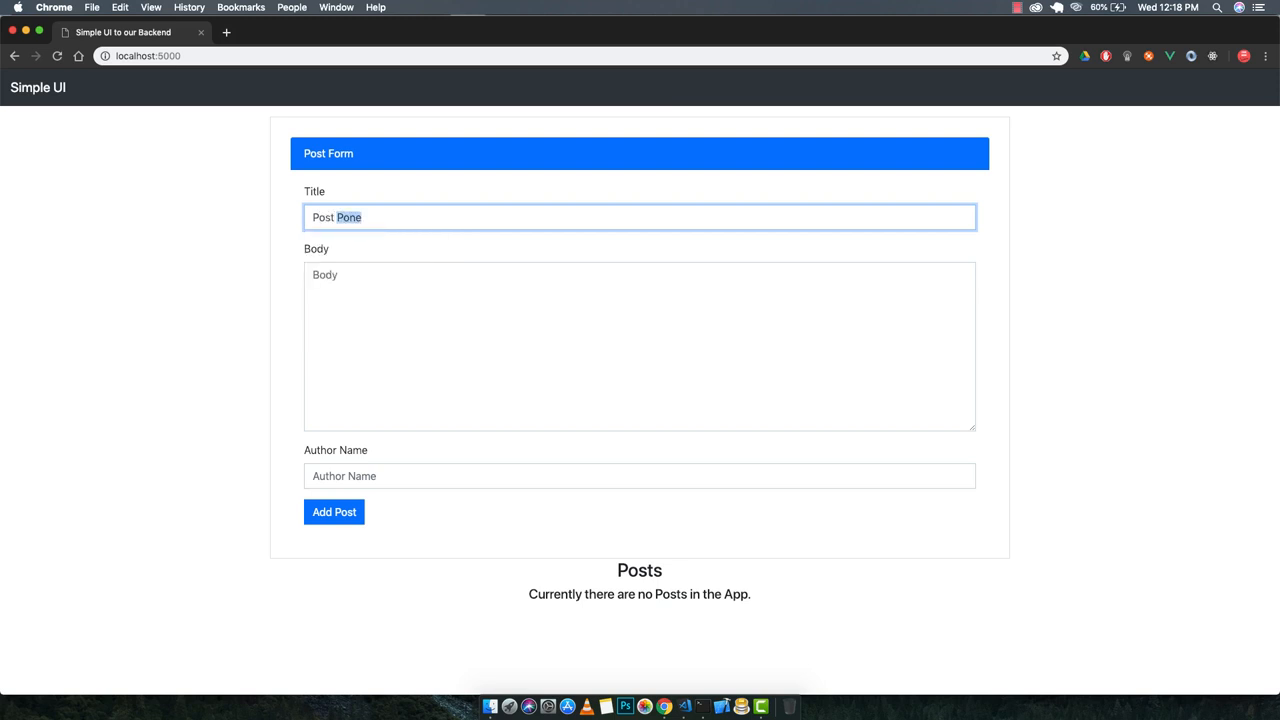
click(564, 328)
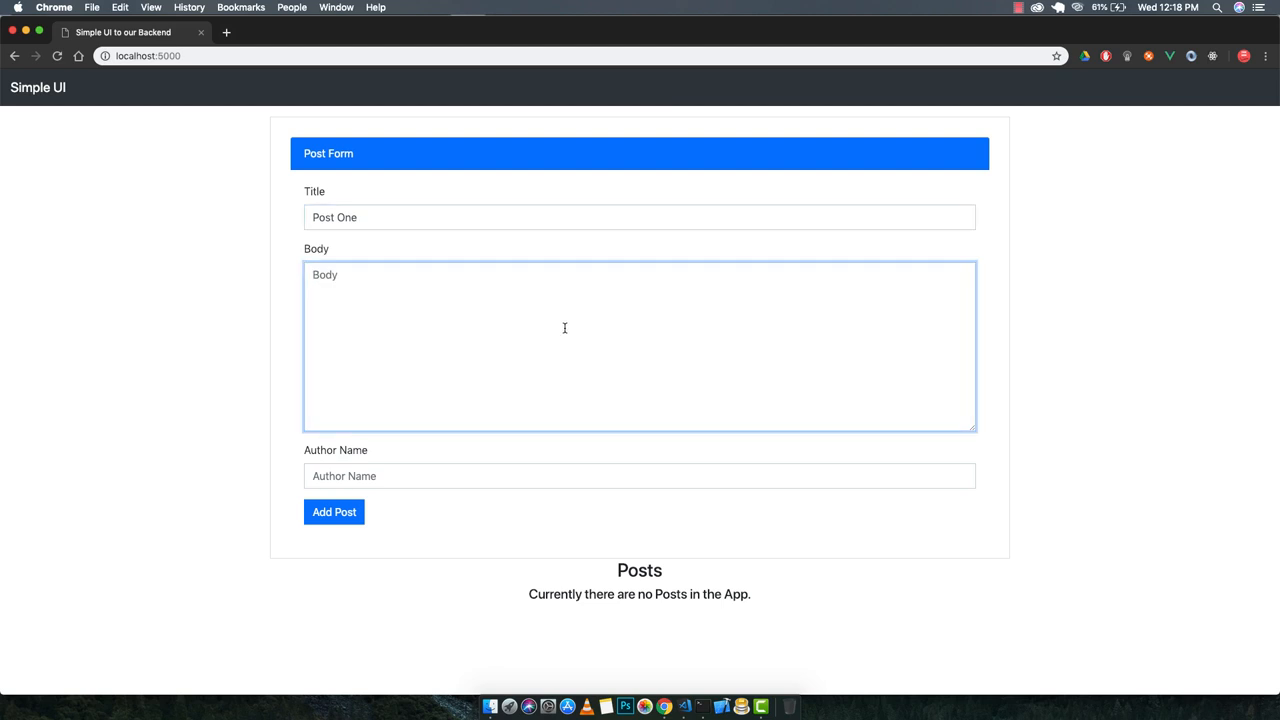
text(This is)
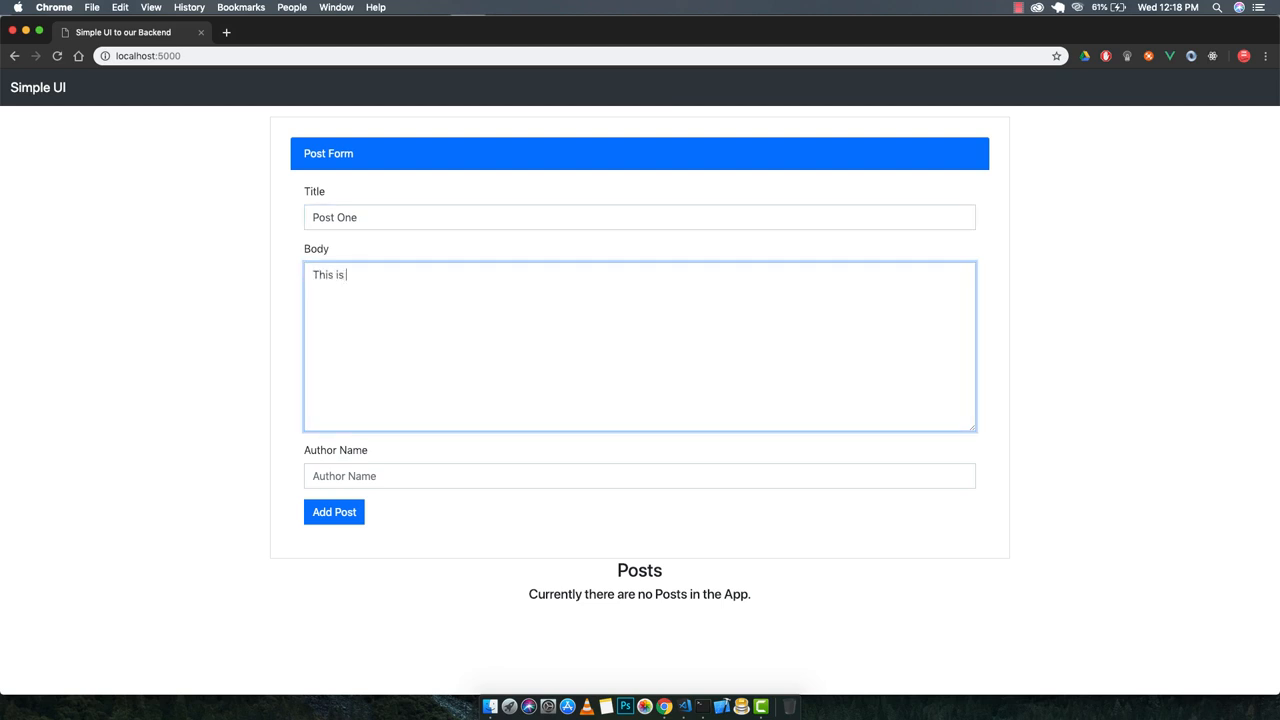
text(the body ofthe pos)
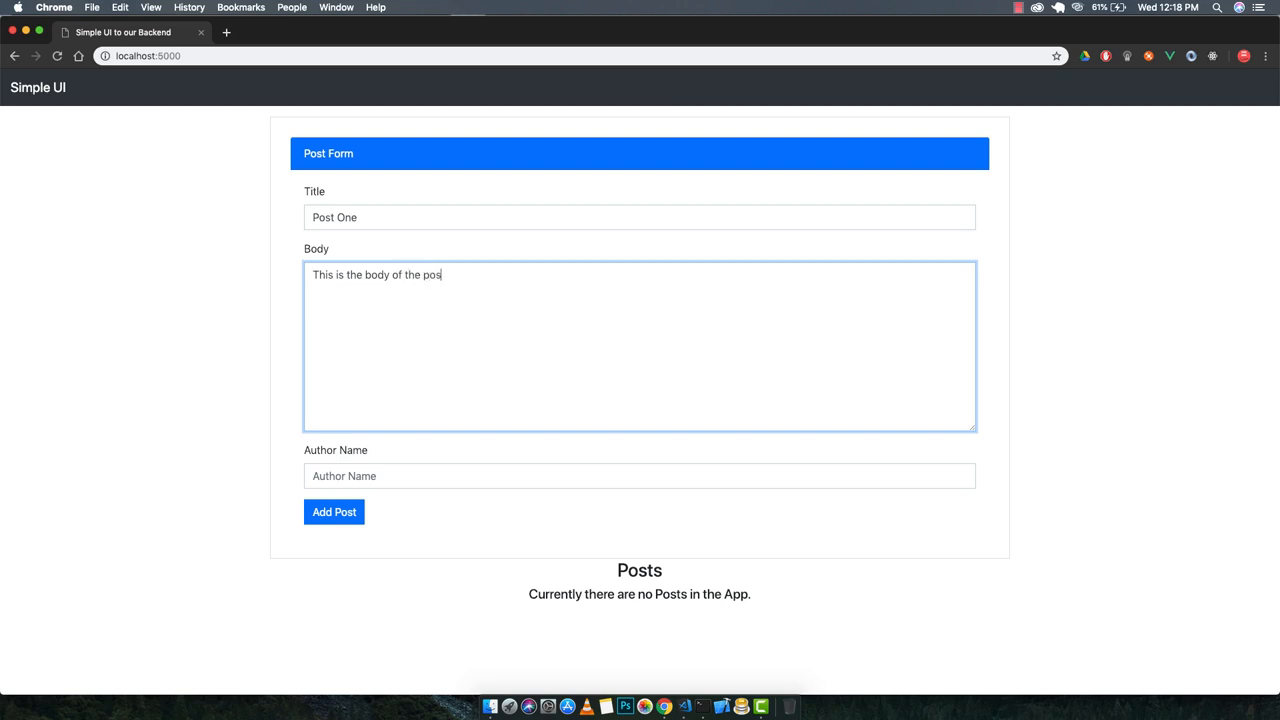
text(One)
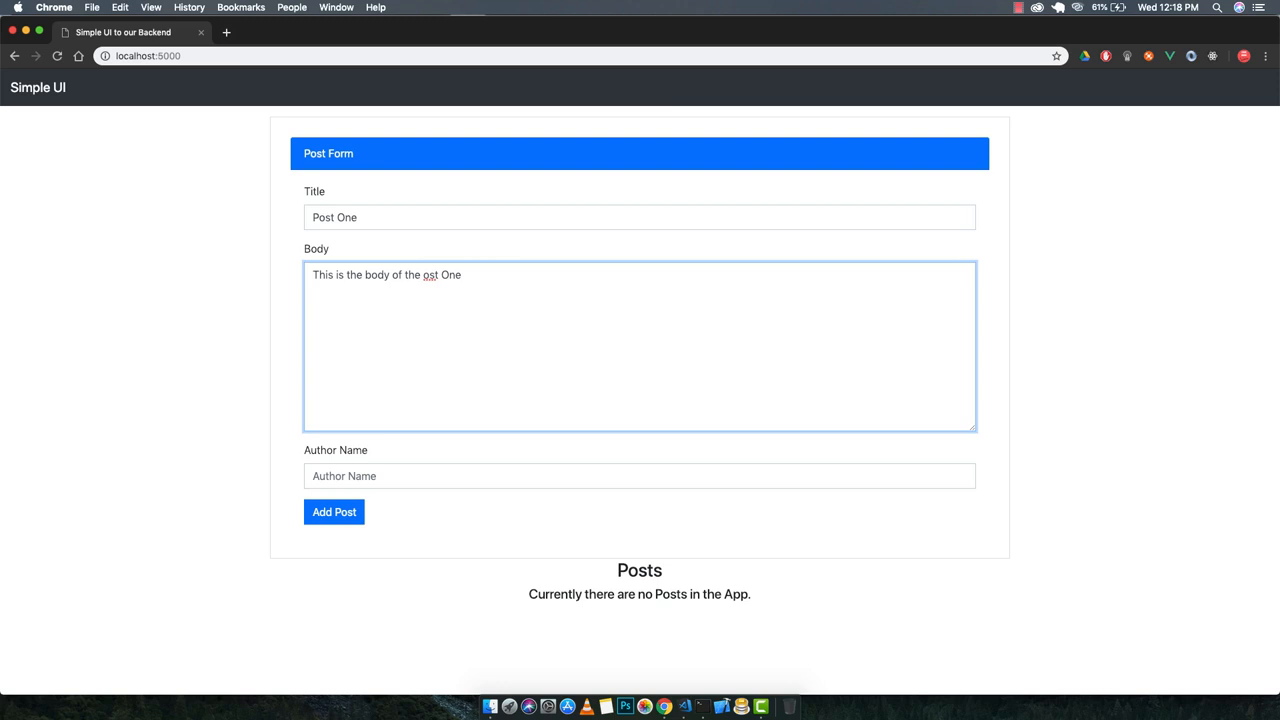
- Enter author Nandy Mandy and add Post One to the database
click(640, 476)
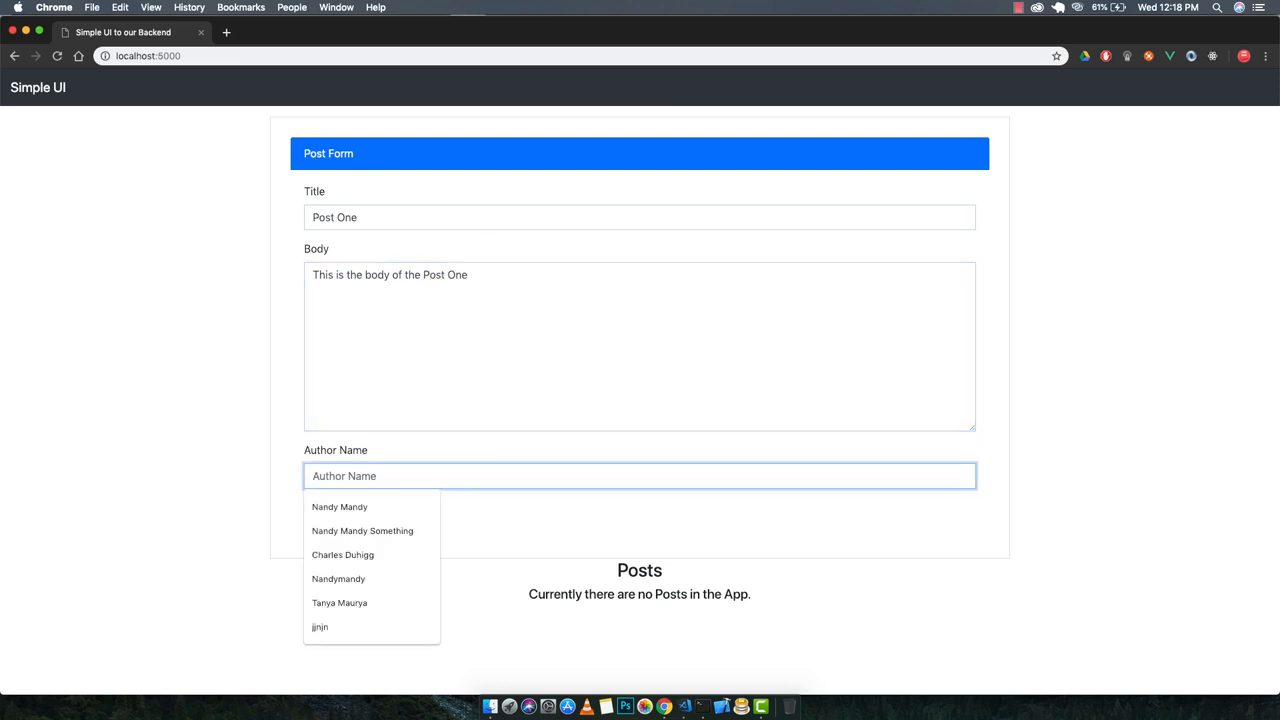
text(Nandy)
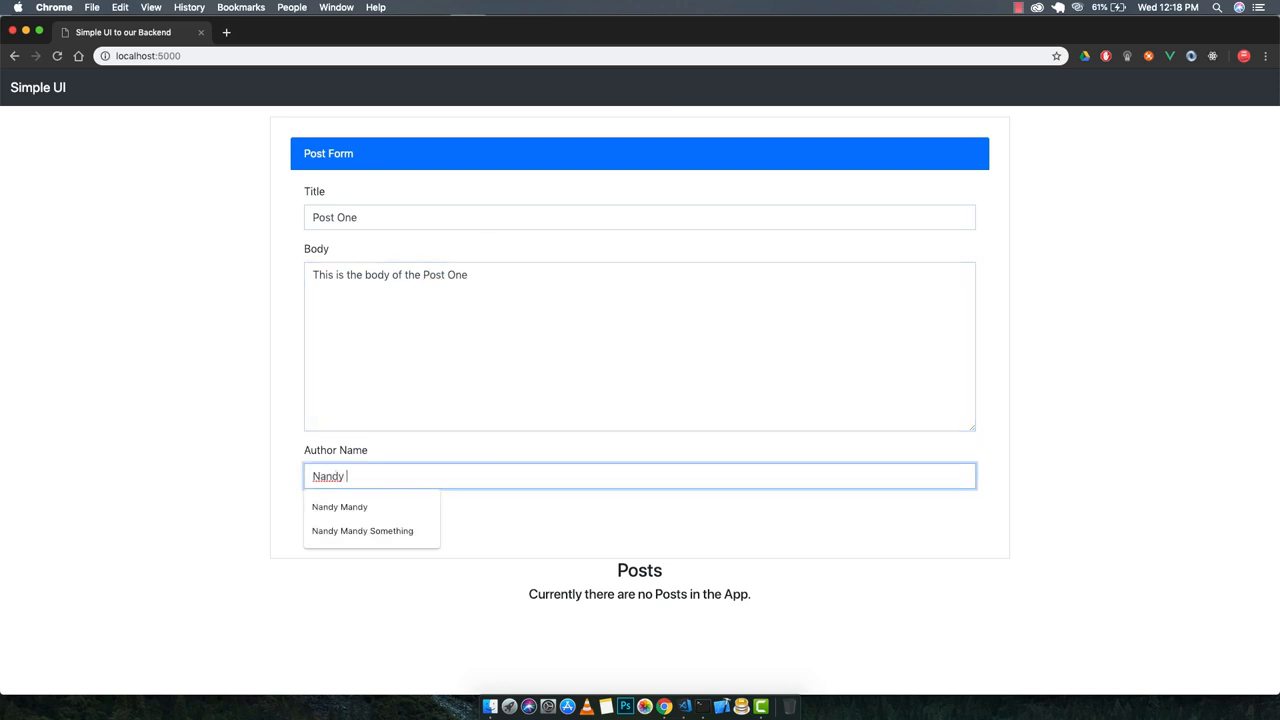
text(mandy)
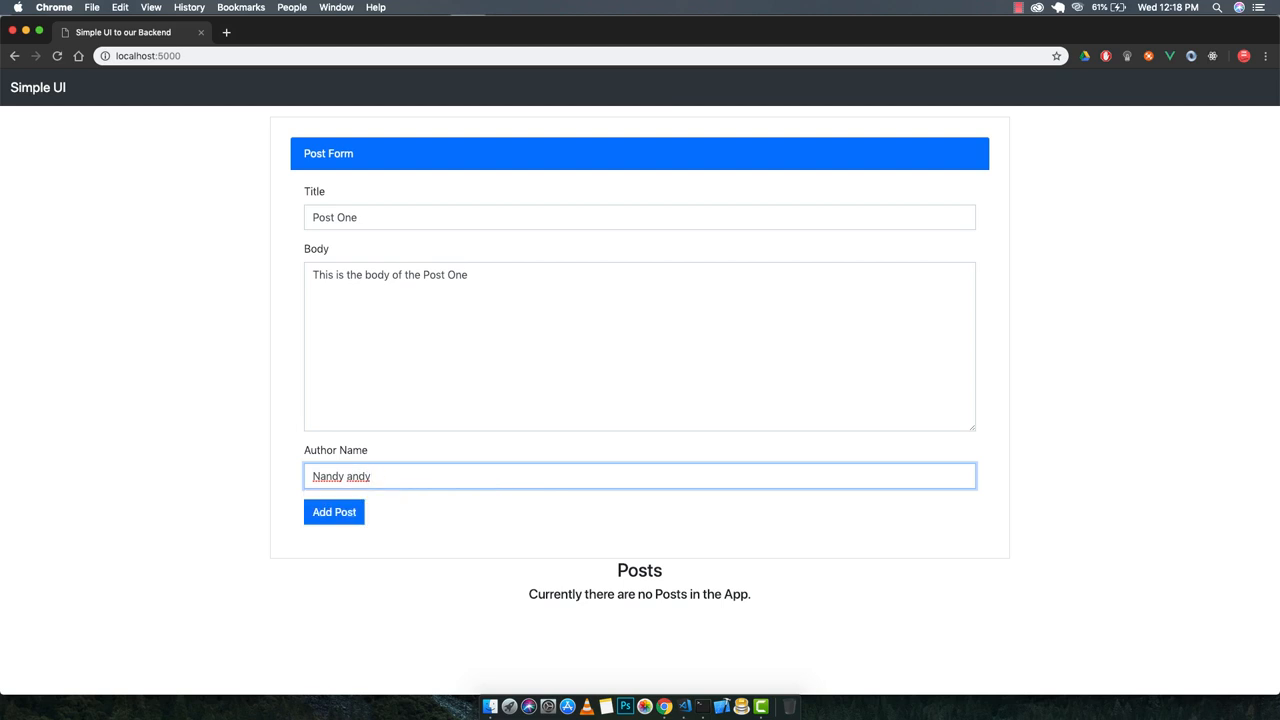
click(334, 512)
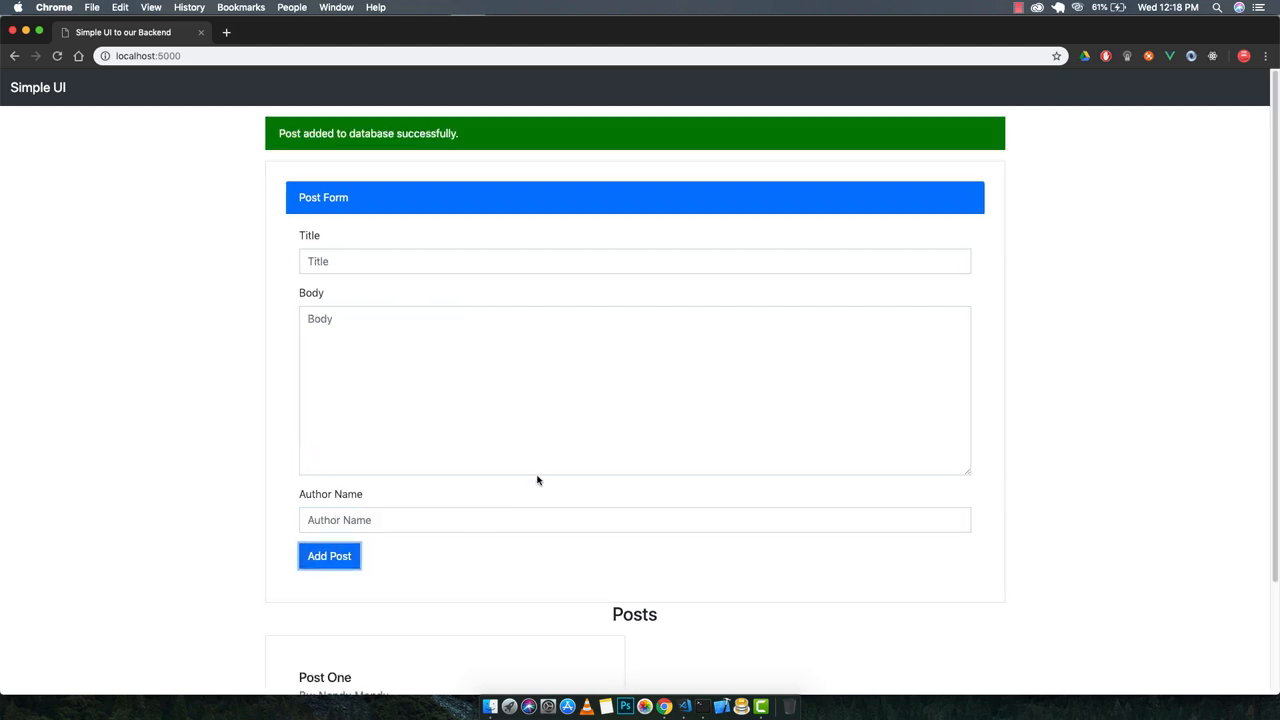
mouse_move(1148, 352)
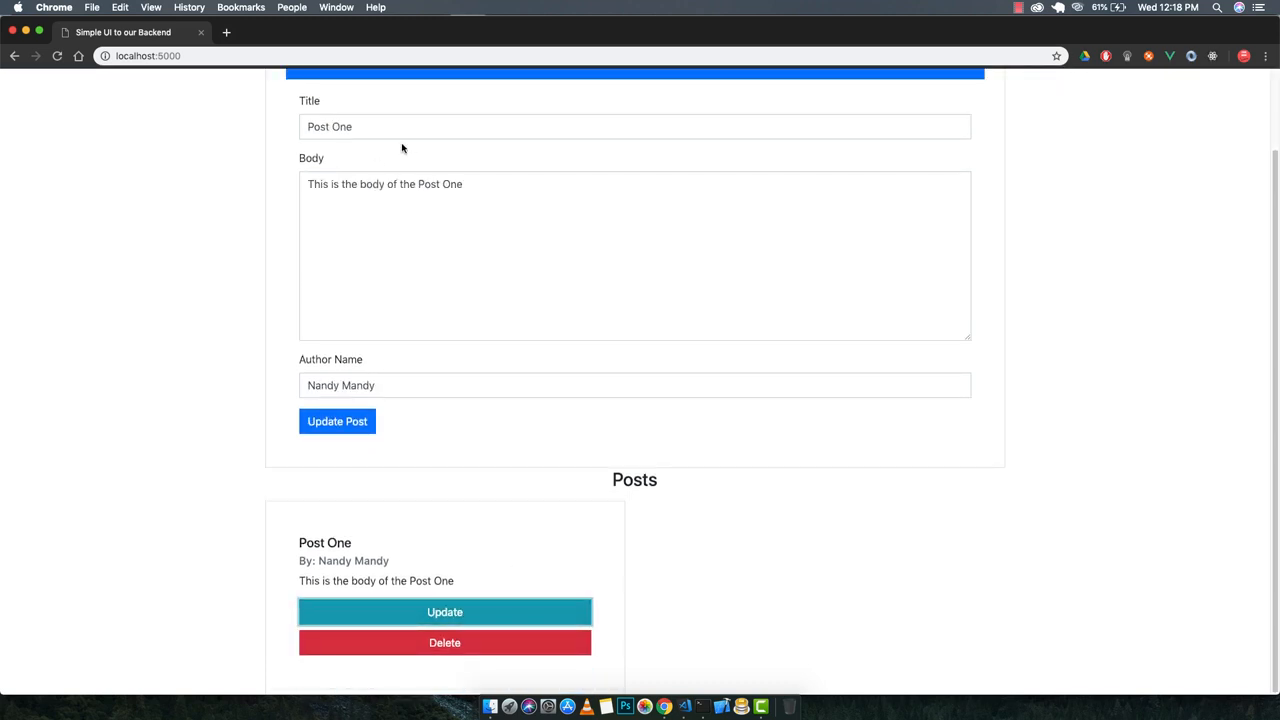
mouse_move(240, 454)
text( Updated)
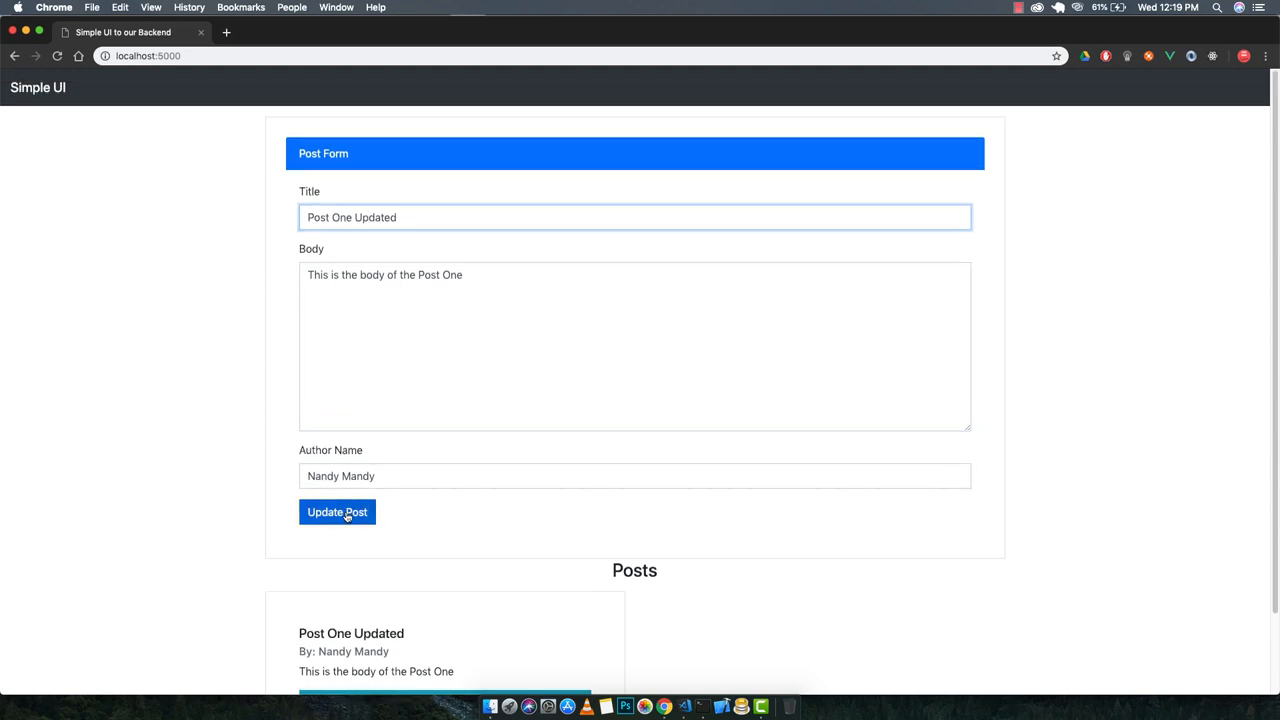
- Save the retitled post as 'Post One Updated'
click(336, 512)
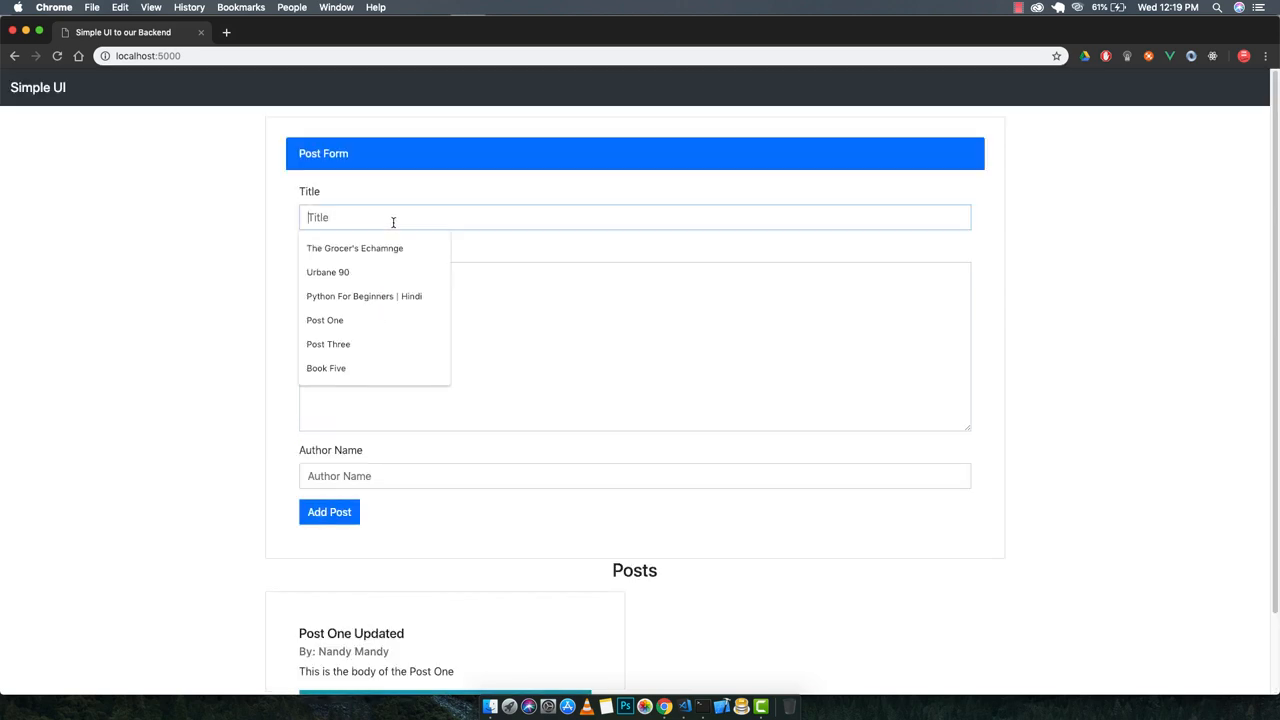
- Fill the Title with 'Post Two' and the Body with 'This is the body of the post two'
text(P)
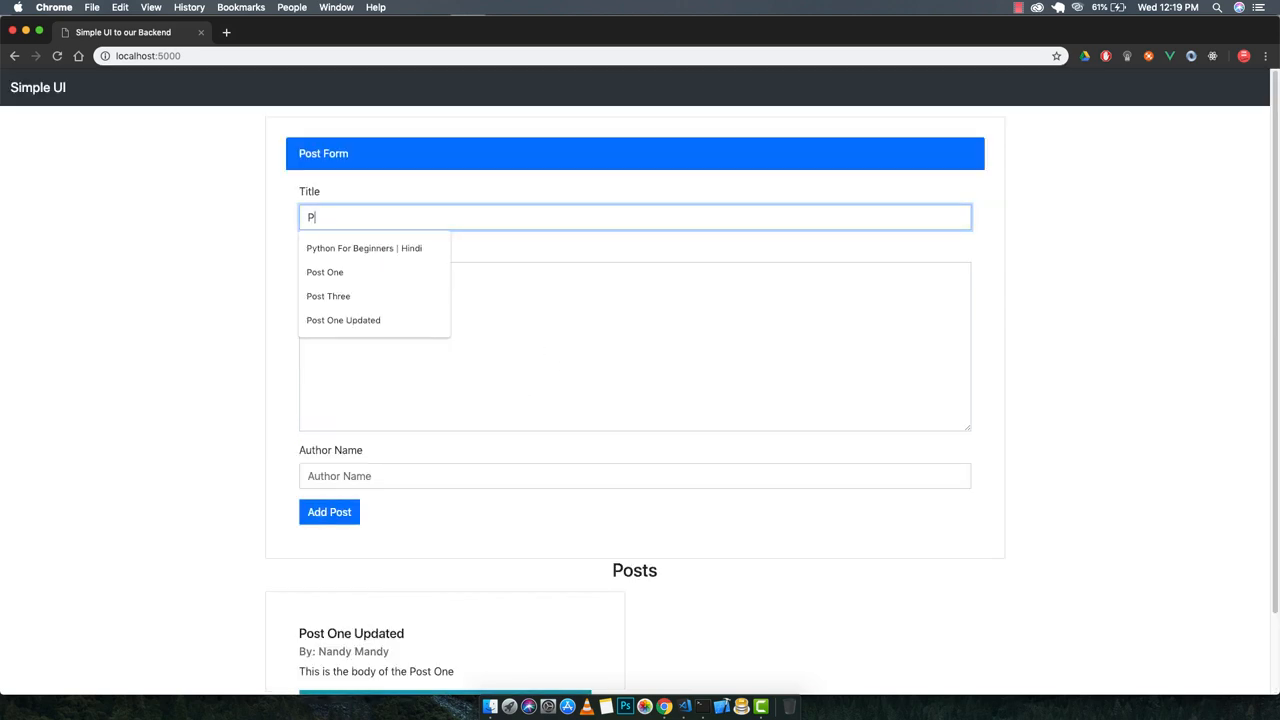
text(ost Two)
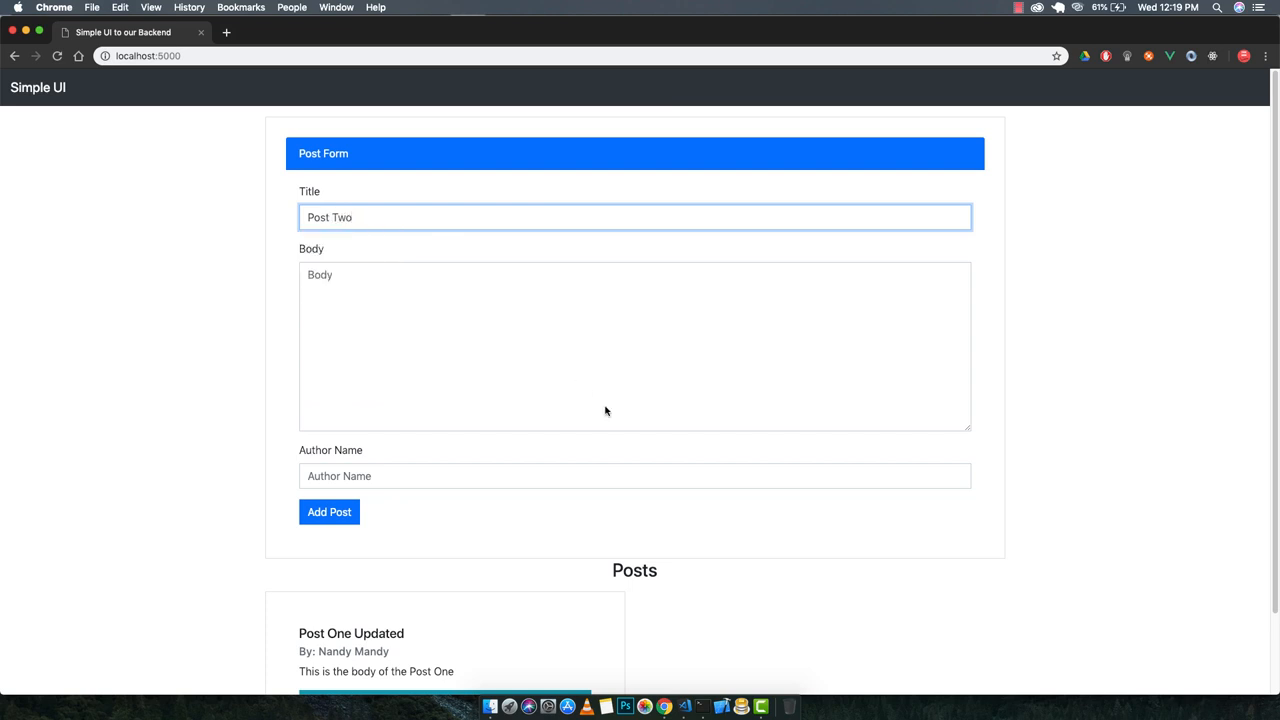
click(634, 344)
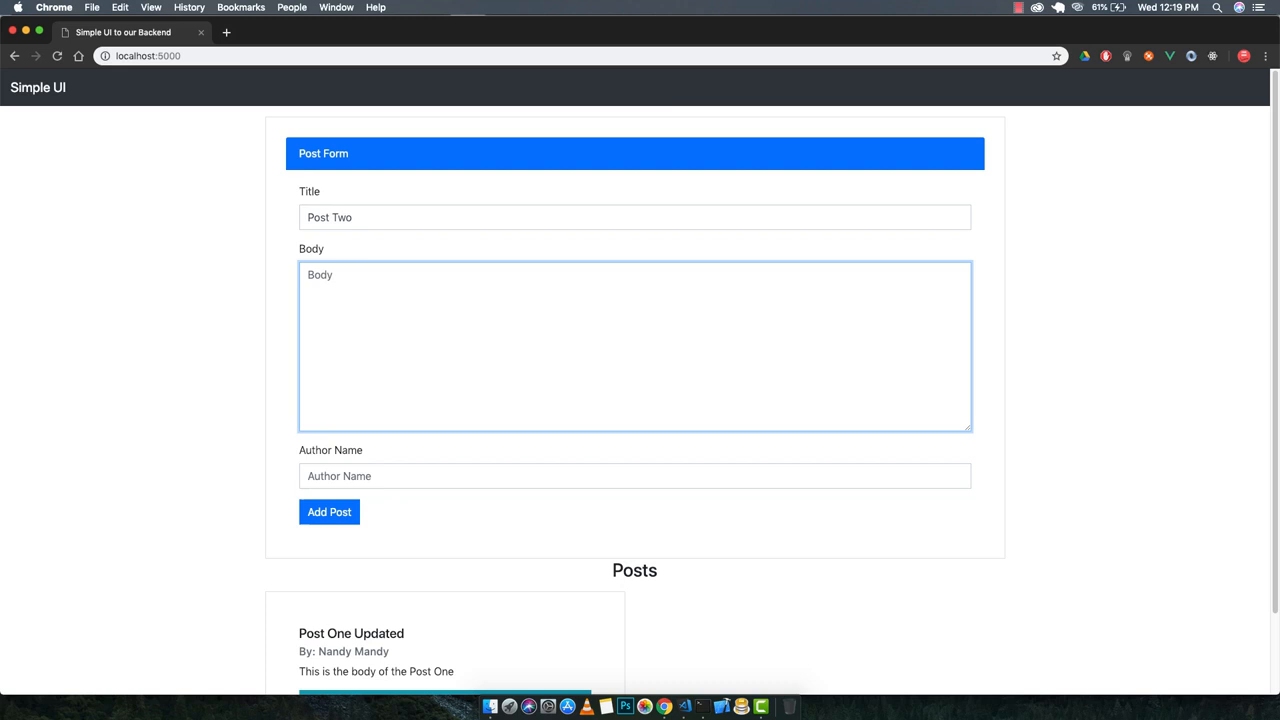
text(This is)
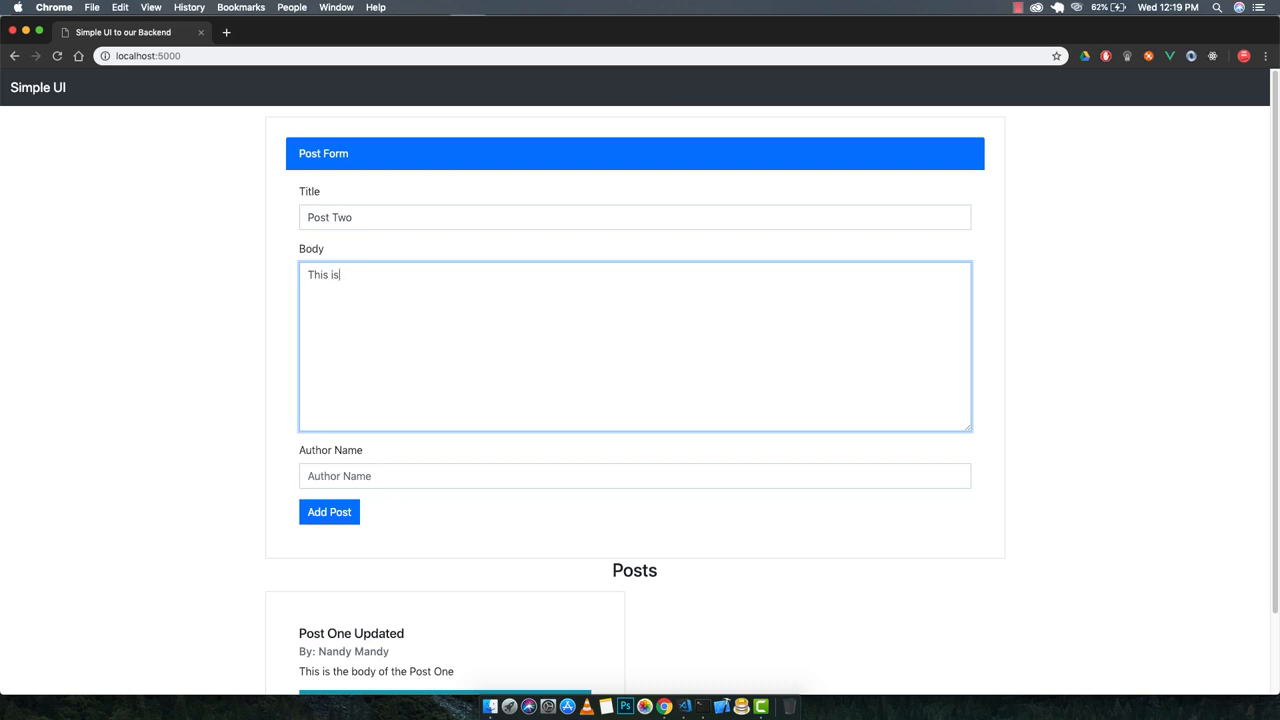
text(the body o)
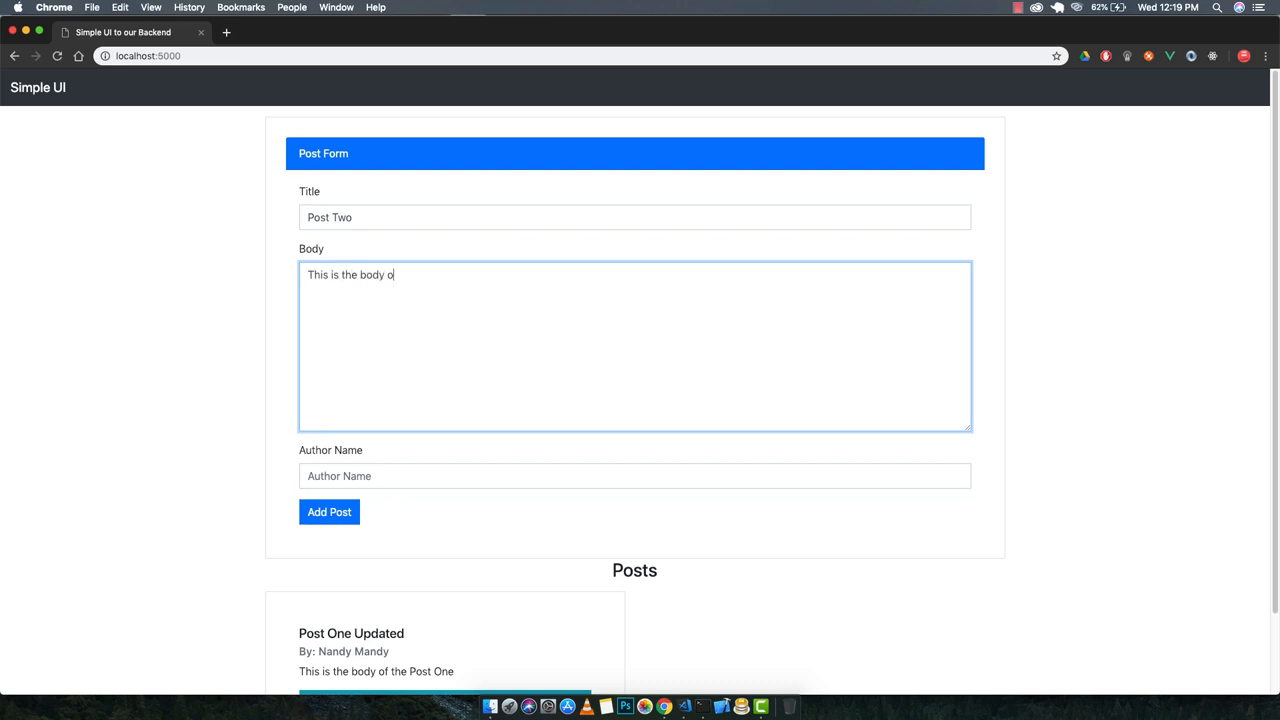
text(f the post)
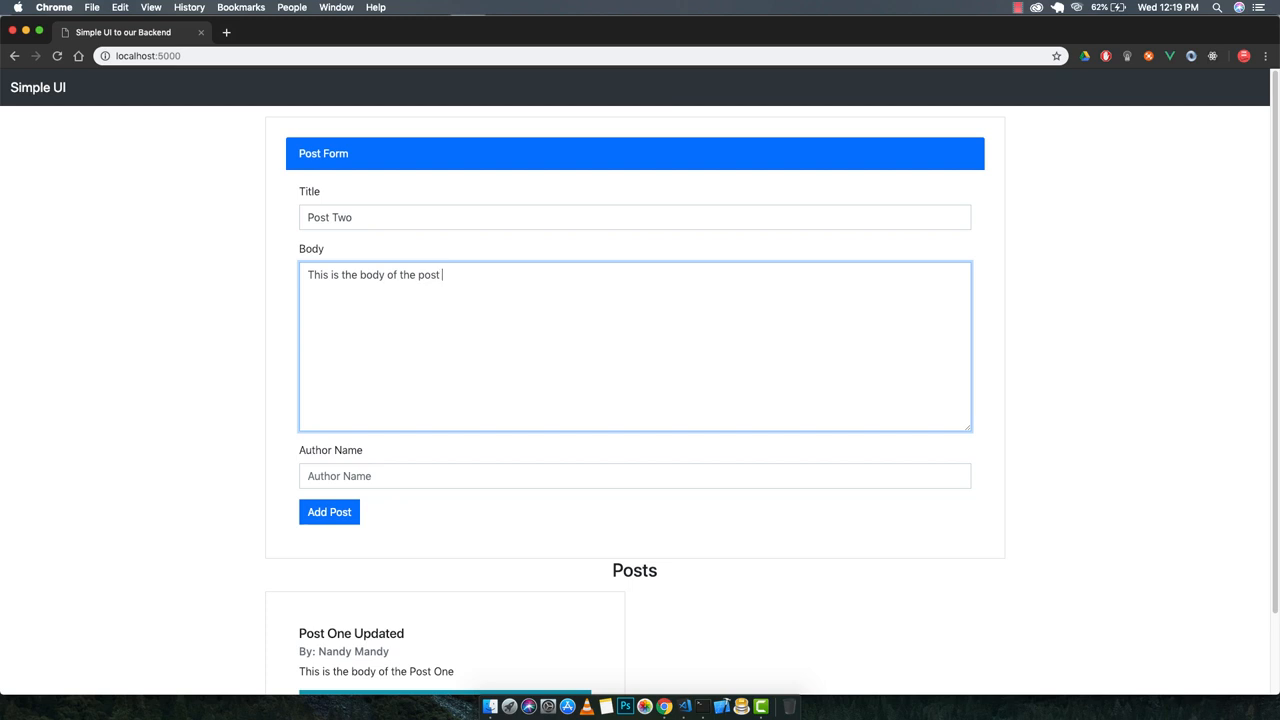
text(two)
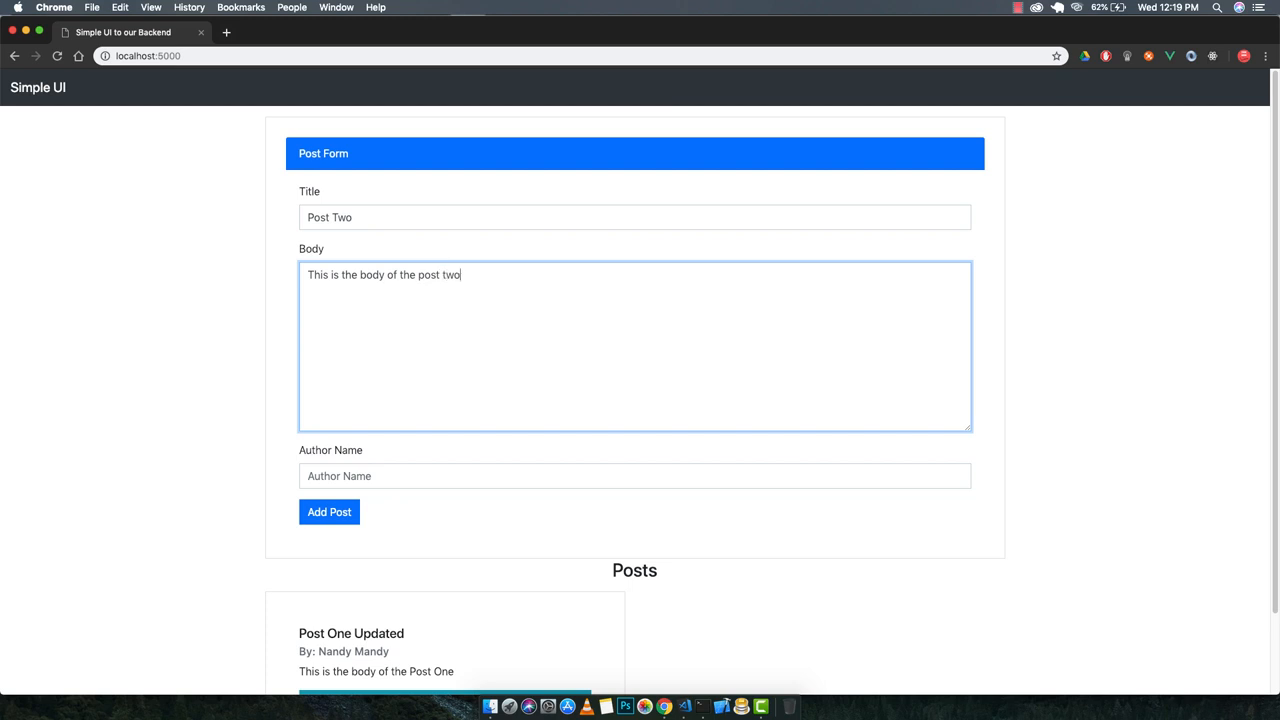
- Pick author Tanya Maurya from autofill and add Post Two to the database
text(P)
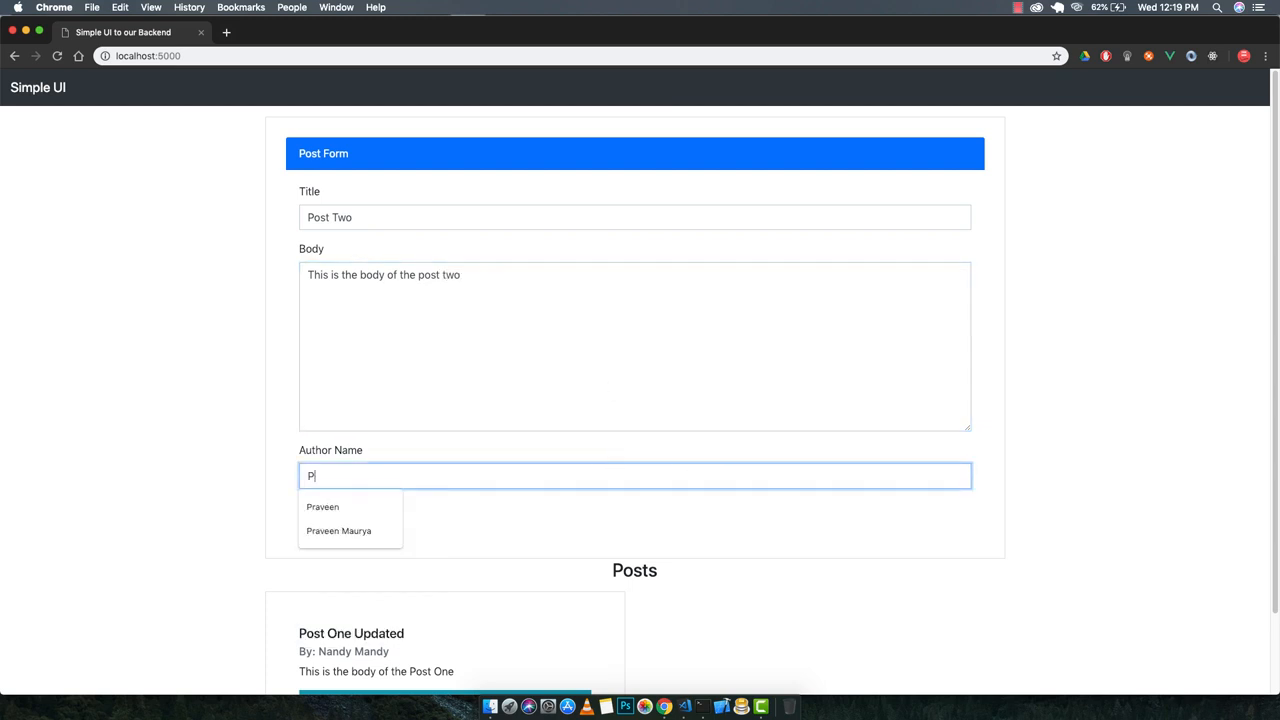
text(Tanya m)
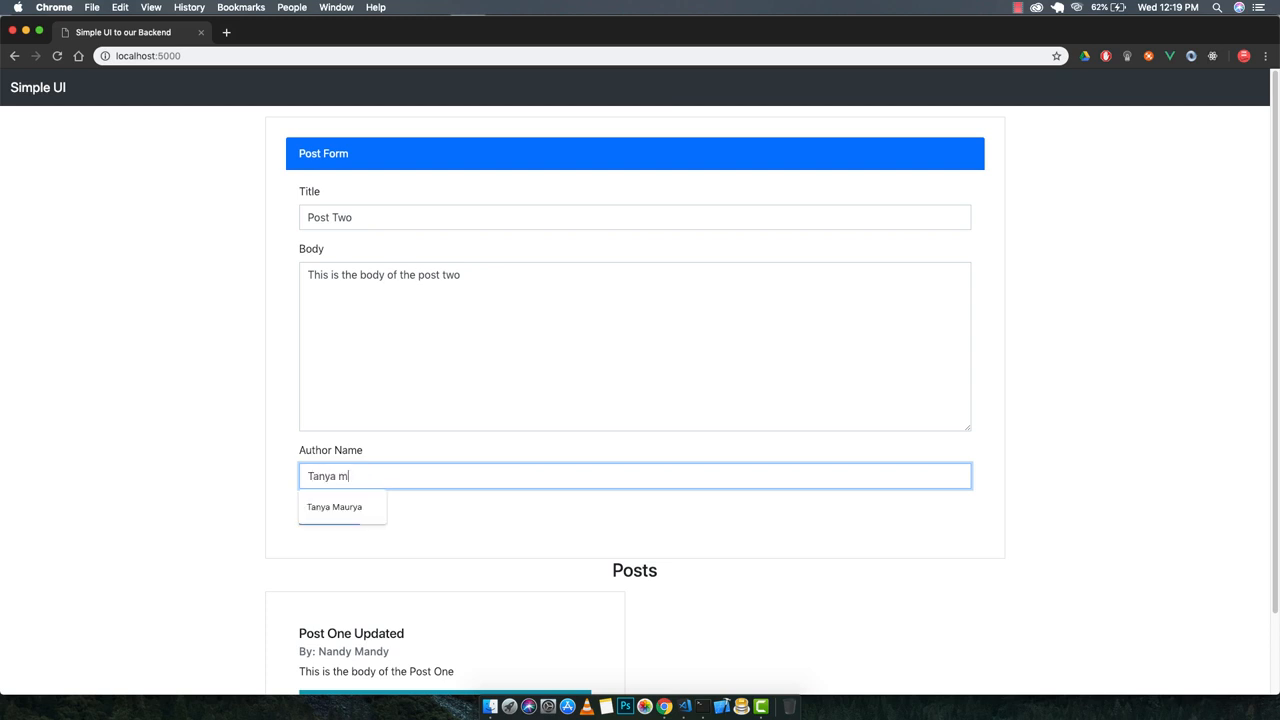
text(auya)
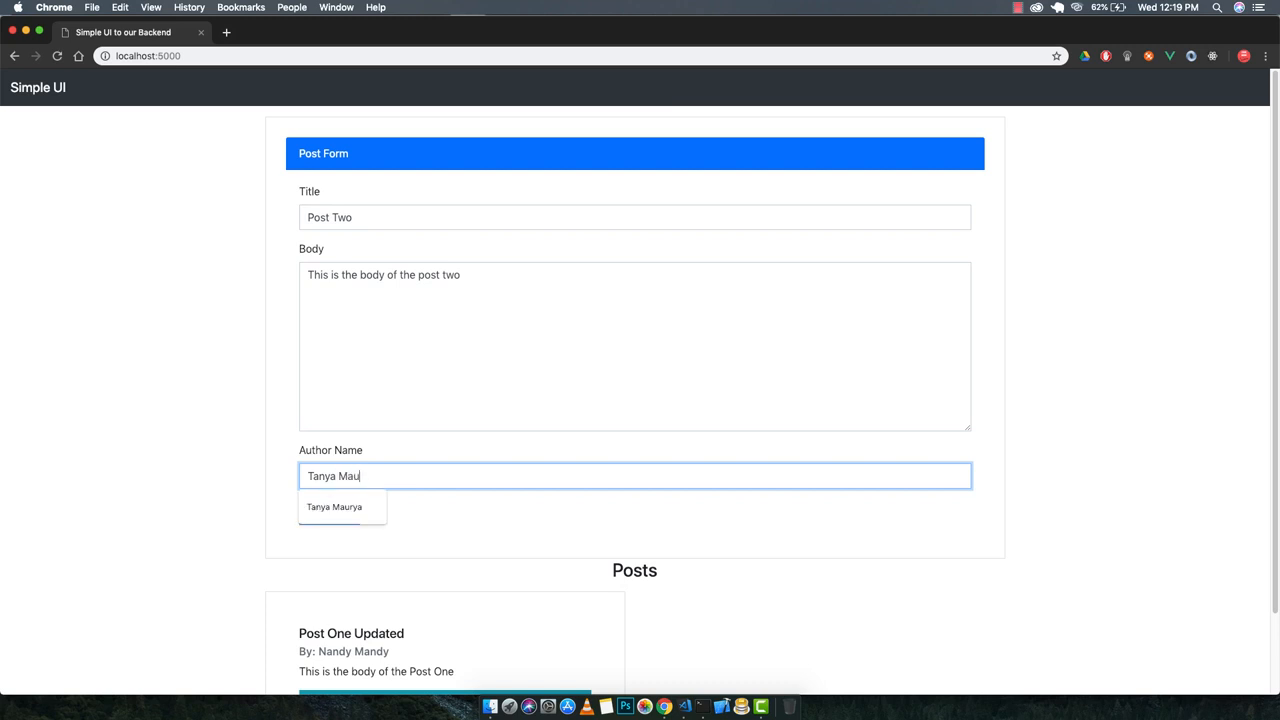
click(334, 508)
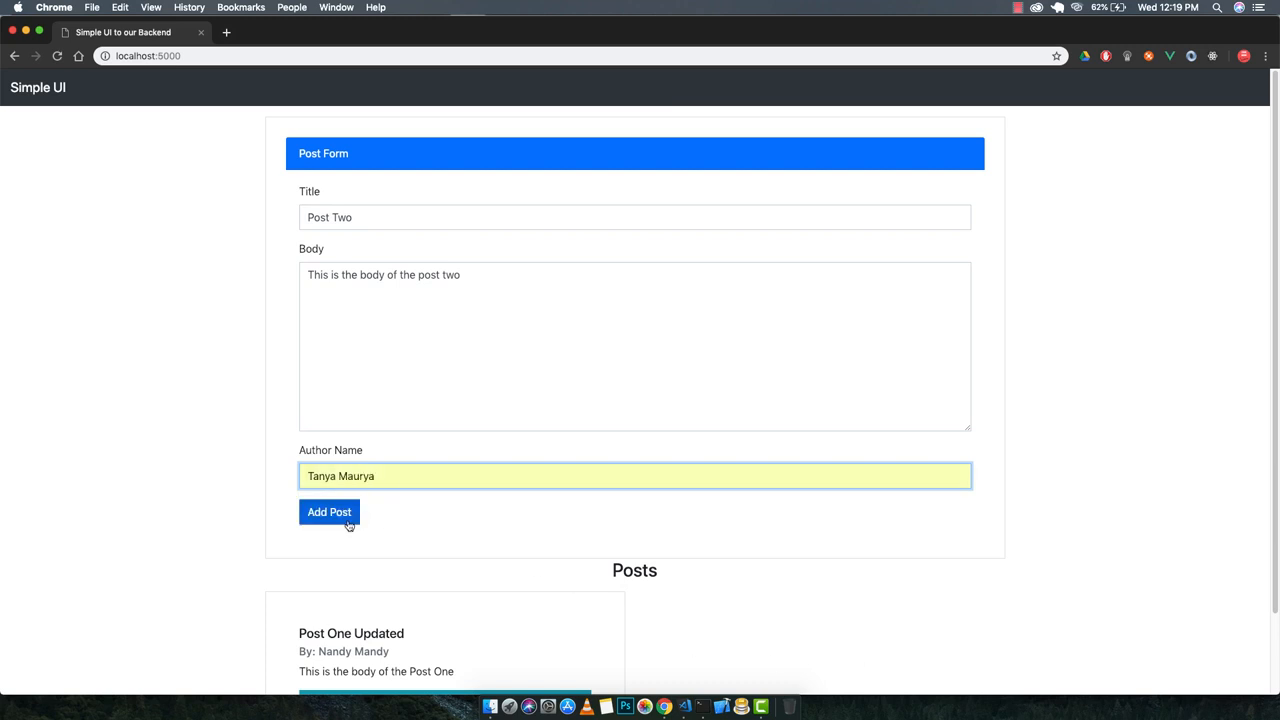
click(328, 512)
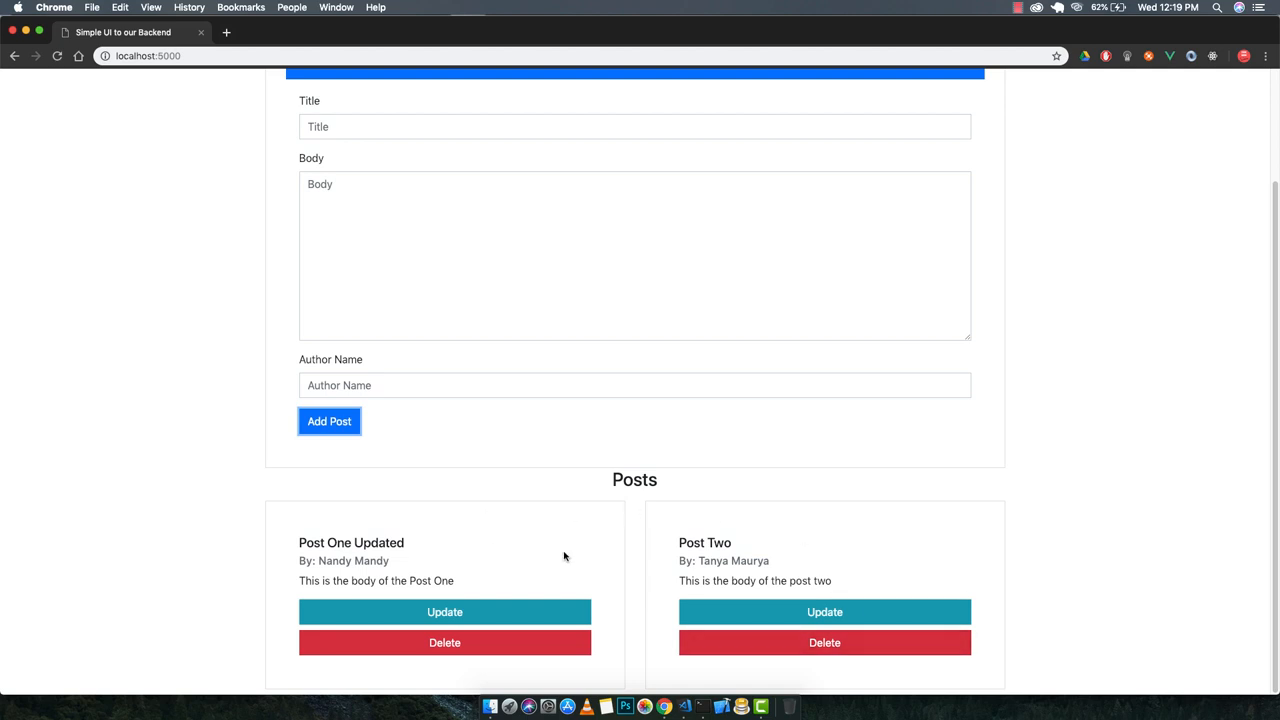
mouse_move(844, 590)
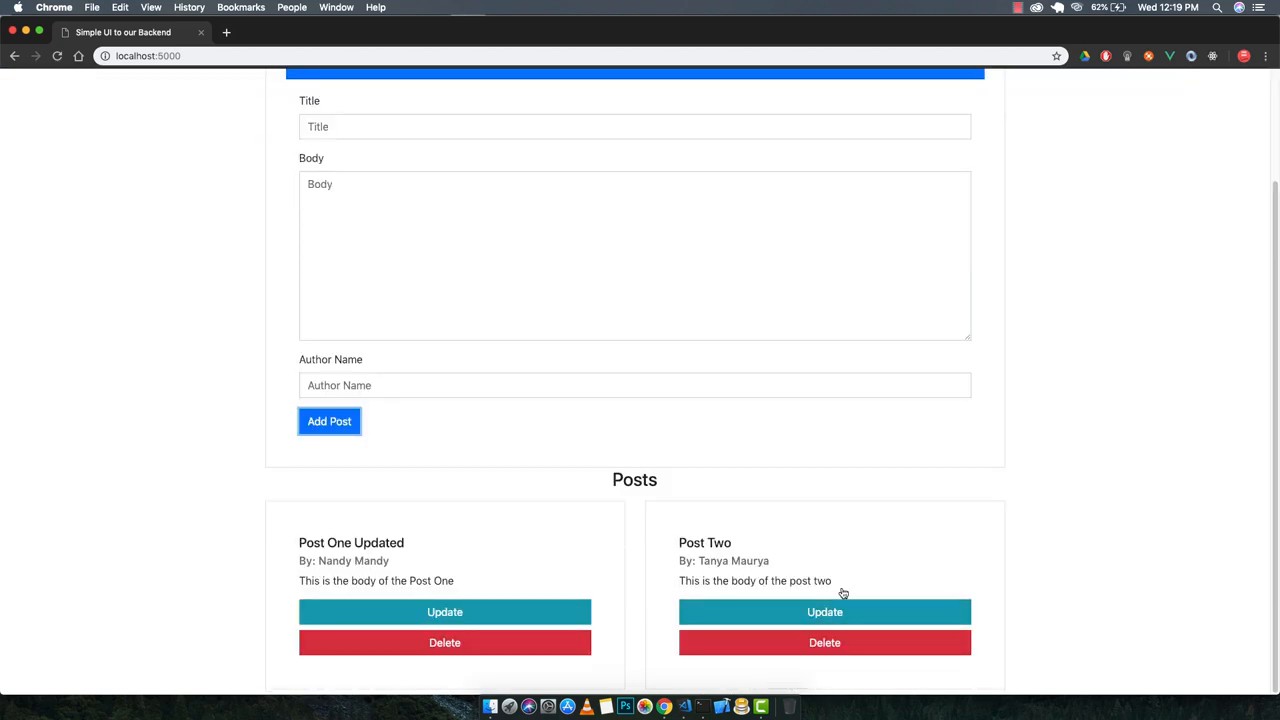
- Delete Post Two and confirm in the dialog
click(824, 642)
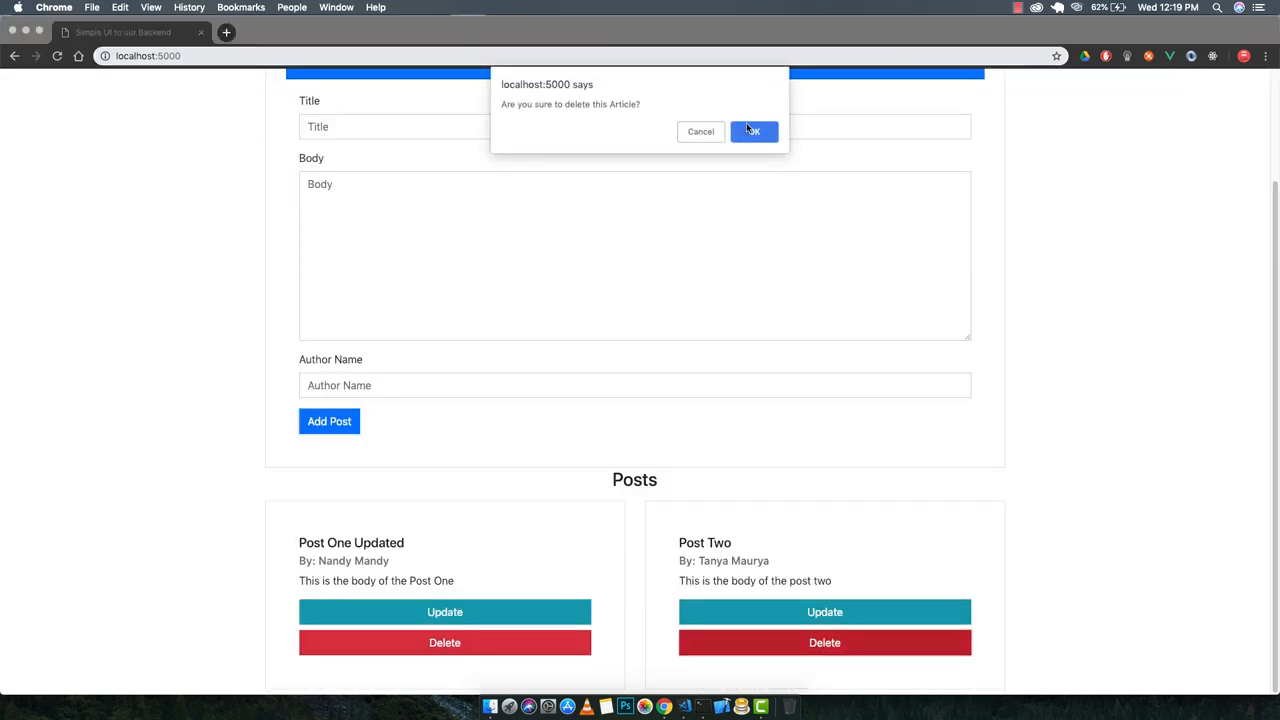
click(752, 132)
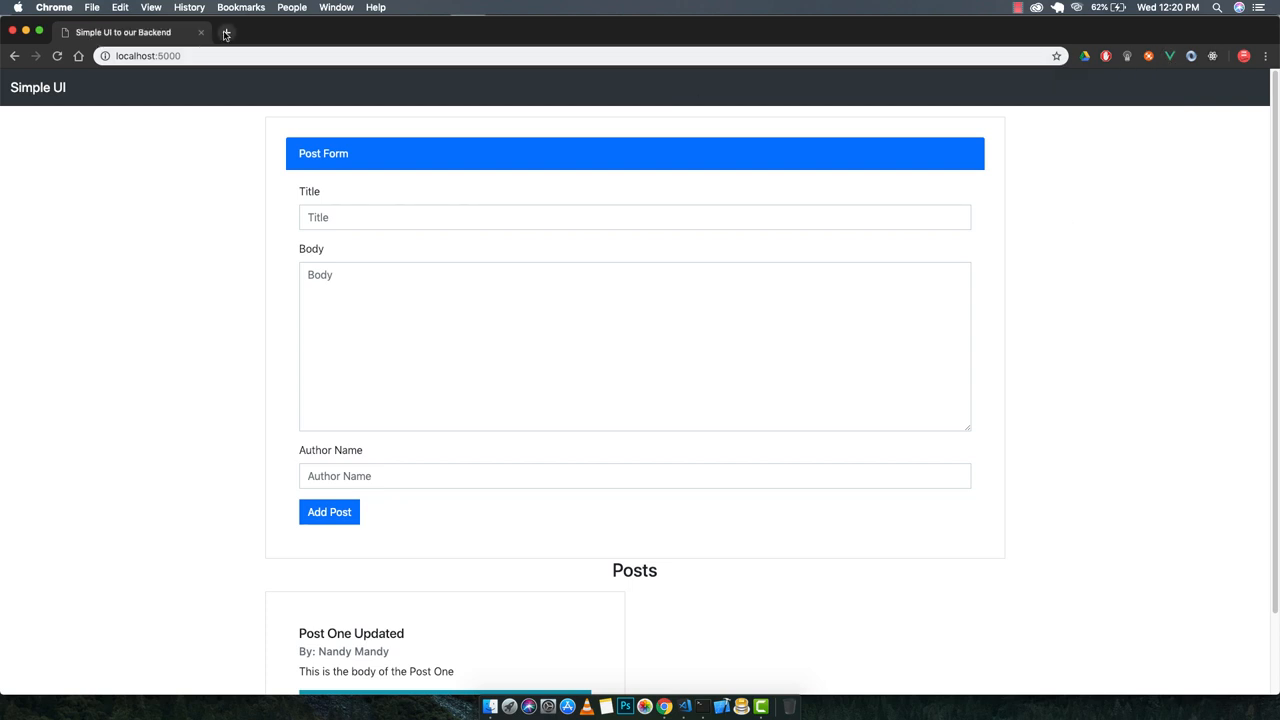
- Delete Post One Updated so the page reports no posts in the app
click(224, 32)
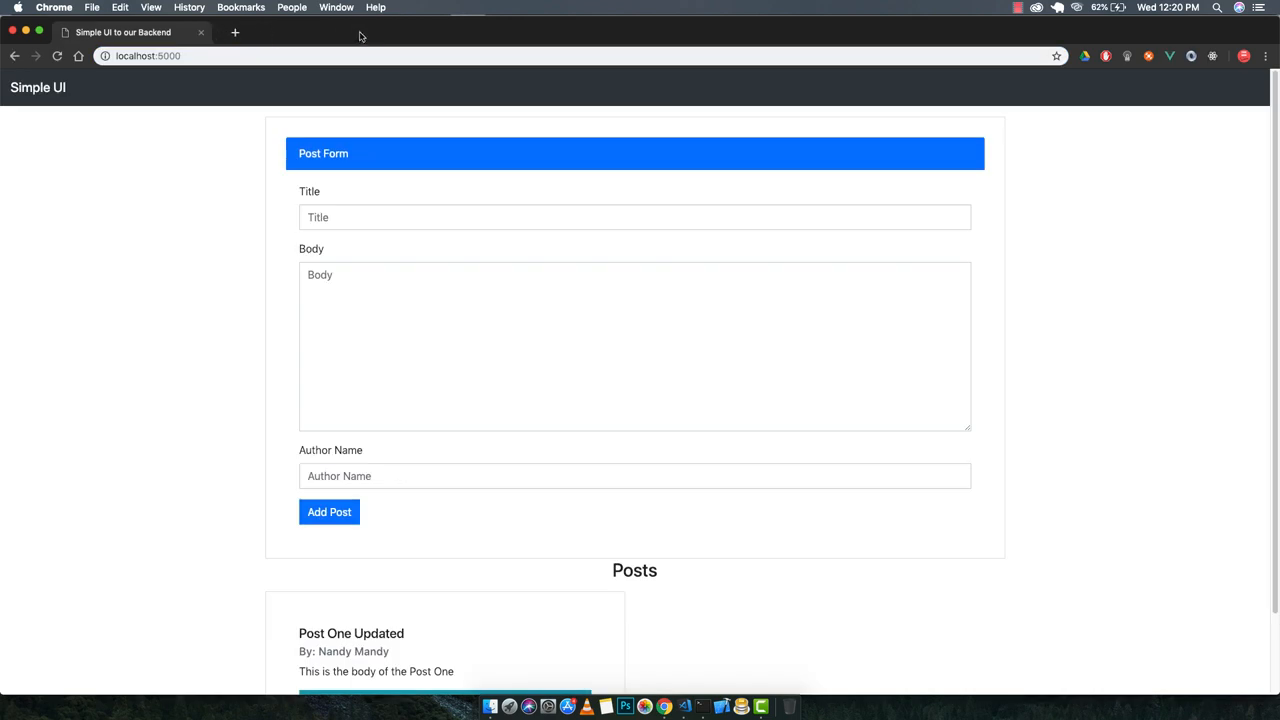
scroll(down, 3)
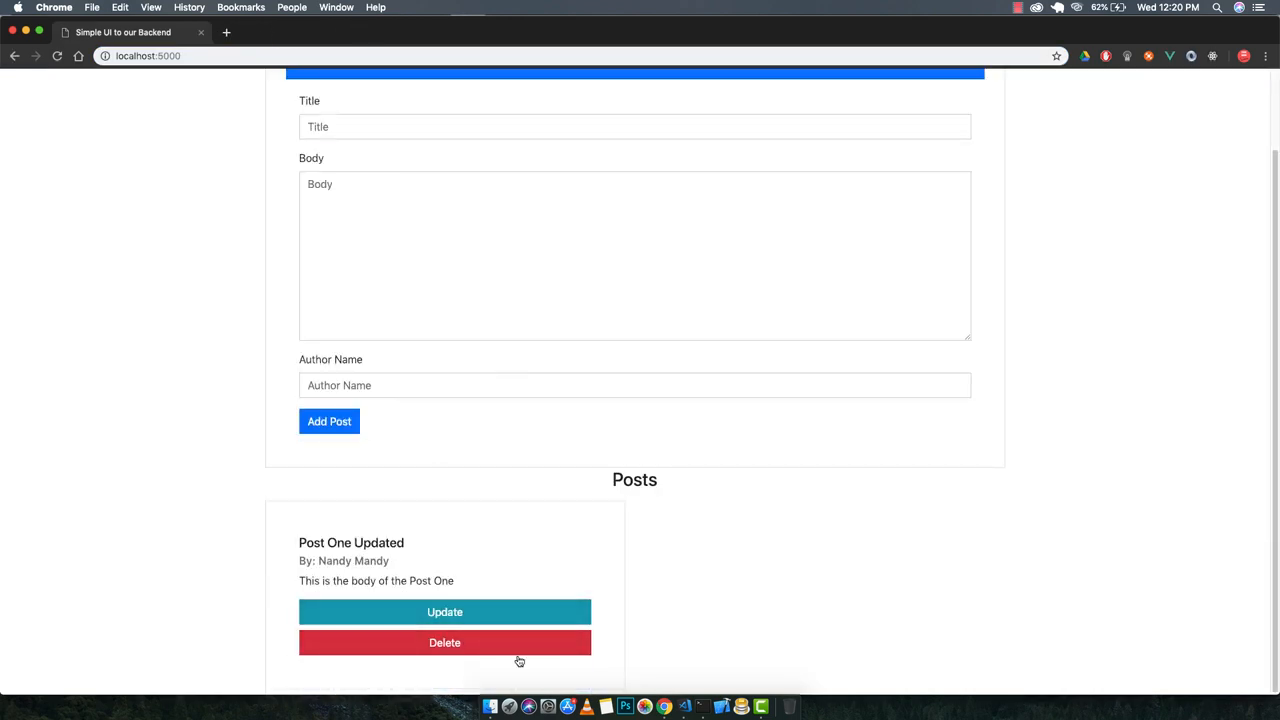
click(444, 642)
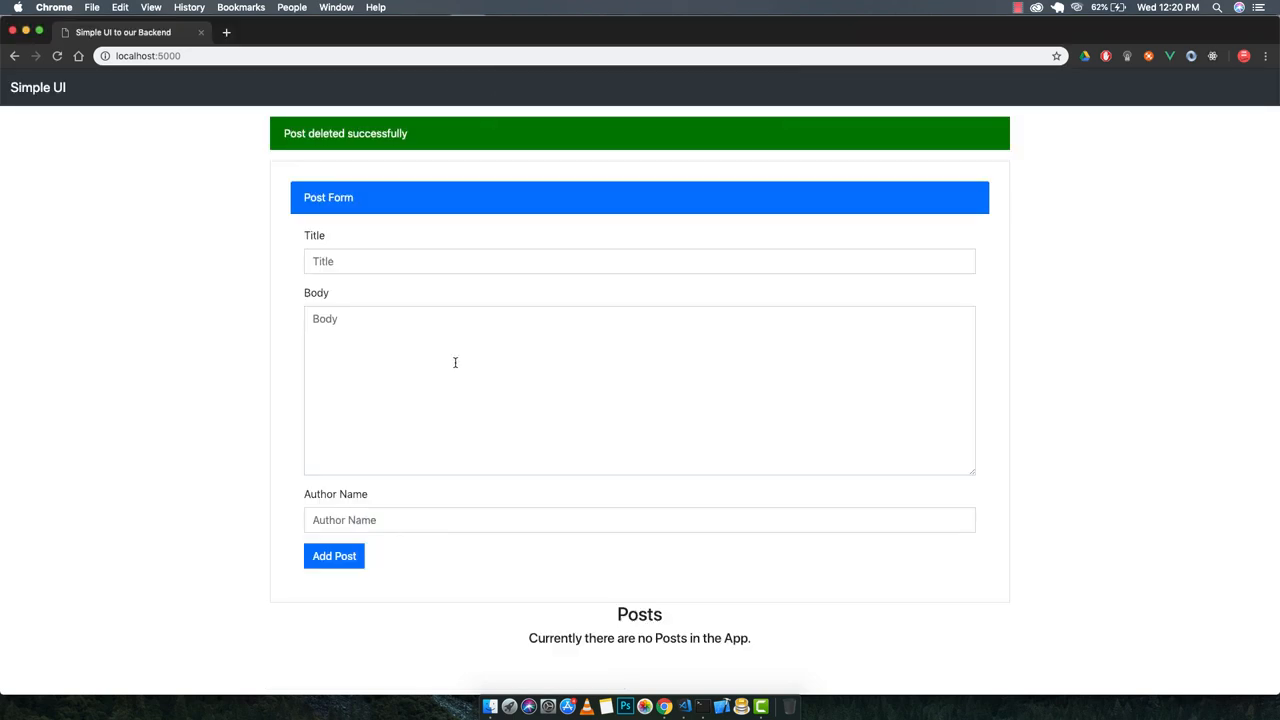